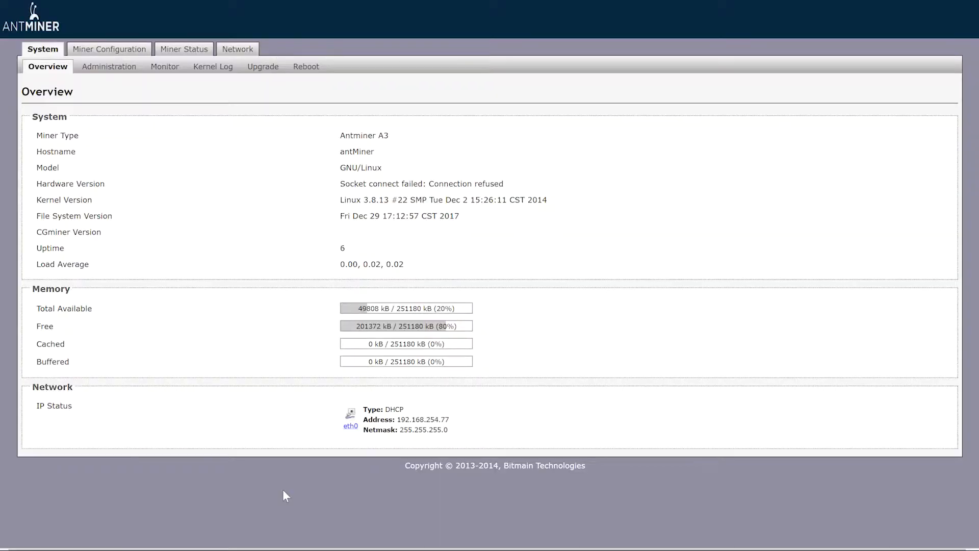
mouse_move(305, 330)
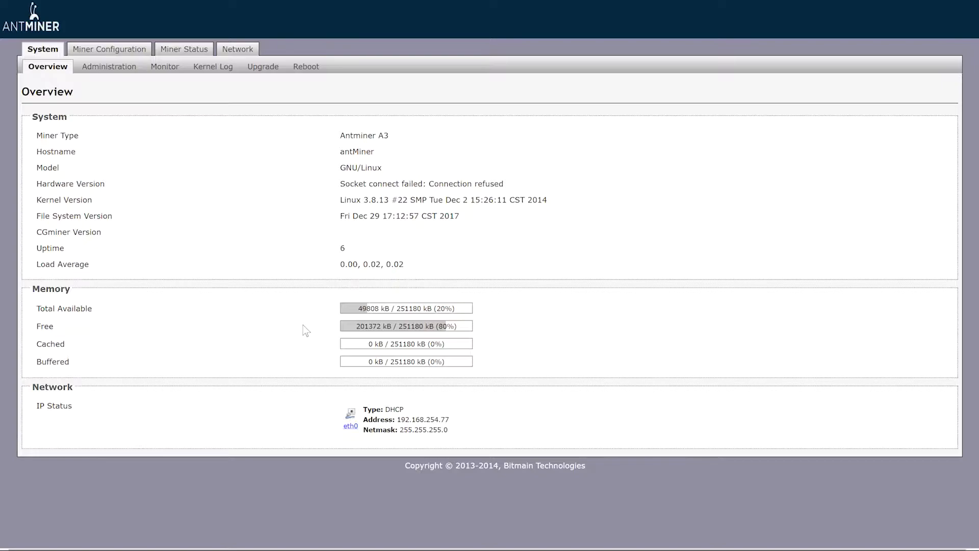
mouse_move(289, 160)
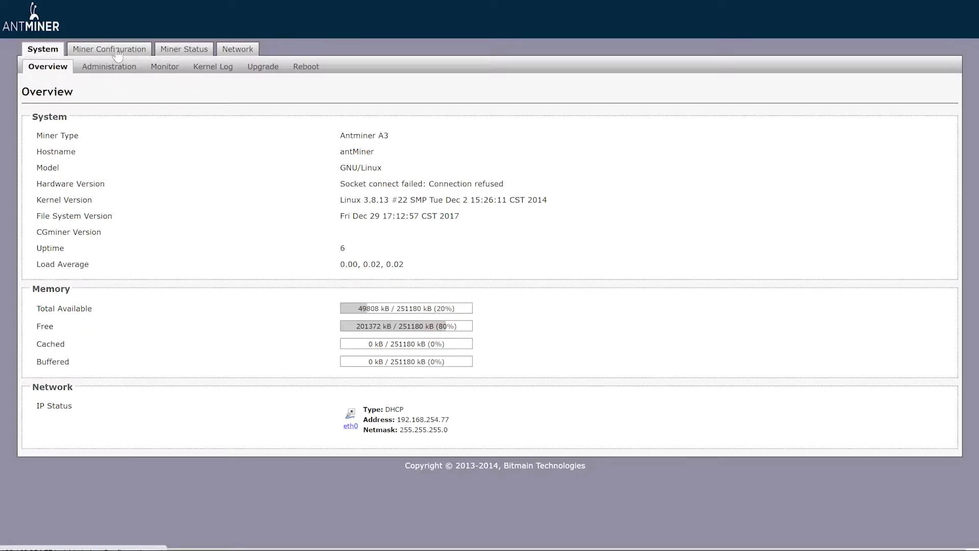
Reach the administrator password settings under System after reviewing the pool configuration
left_click(109, 49)
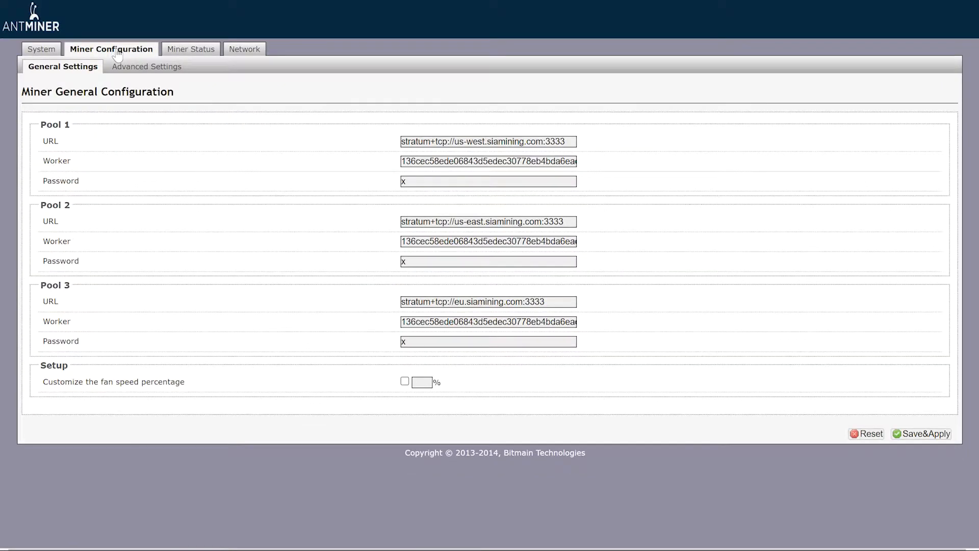
left_click(42, 49)
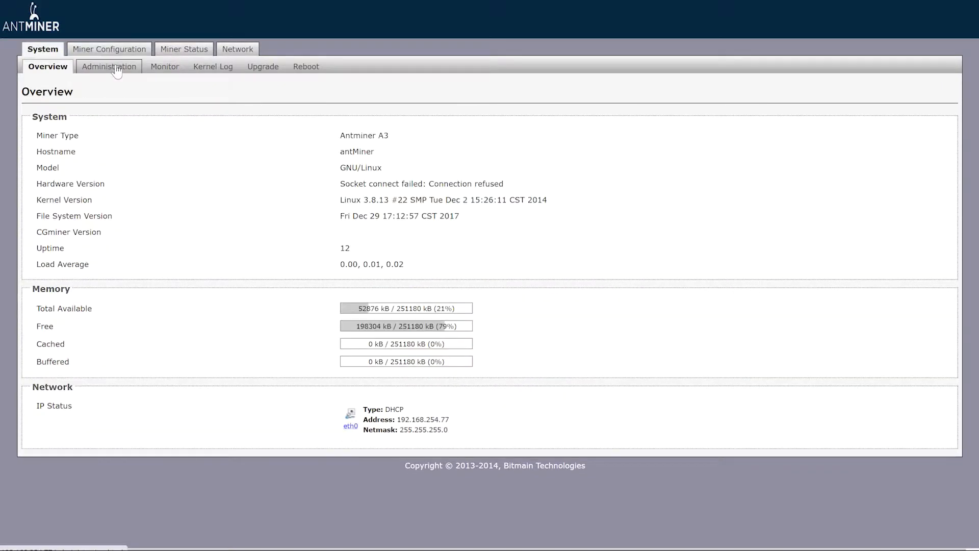
left_click(109, 66)
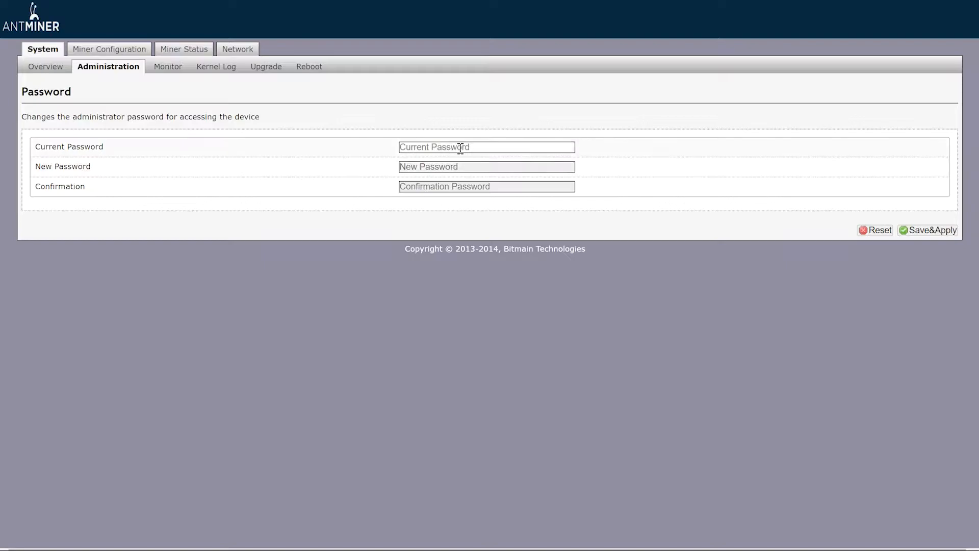
Enter the current password, the new password with confirmation, and Save&Apply
left_click(485, 147)
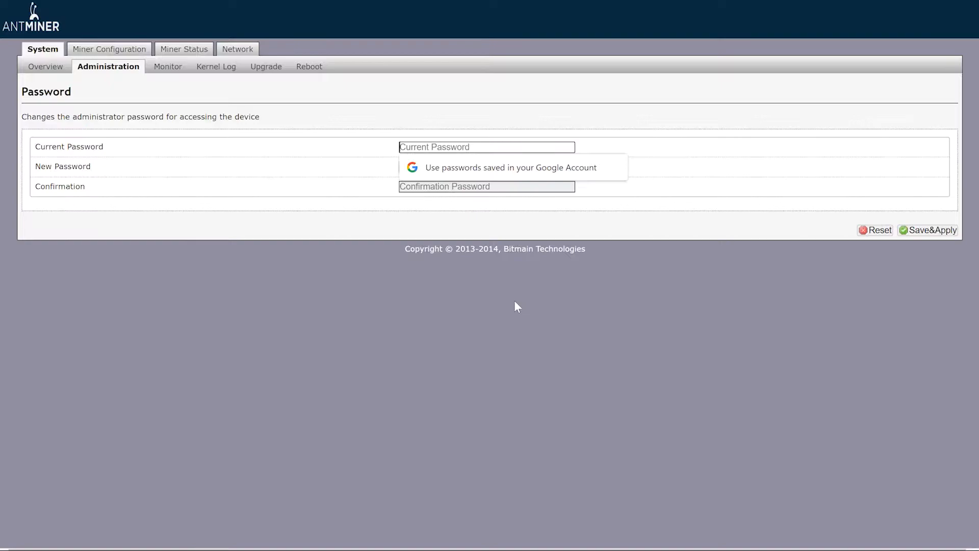
type("•••")
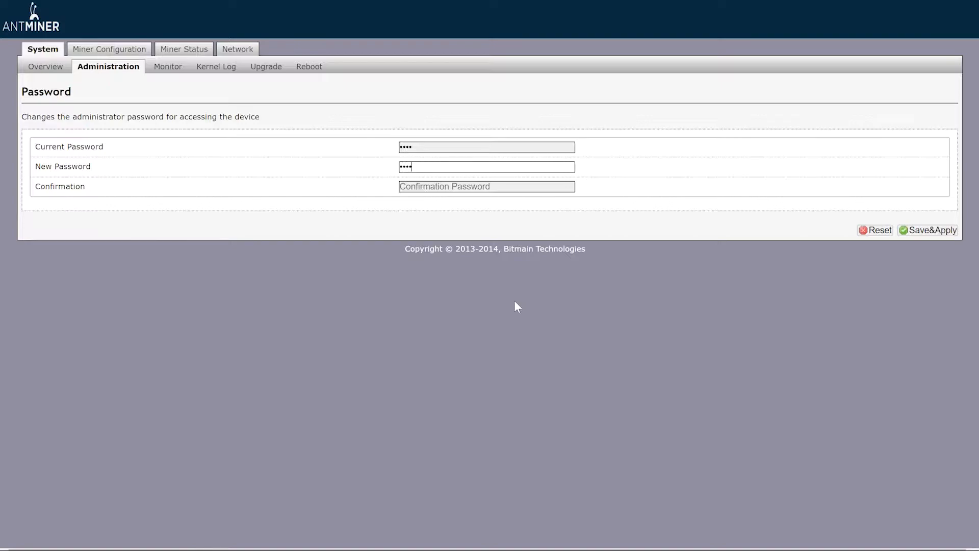
key("backspace")
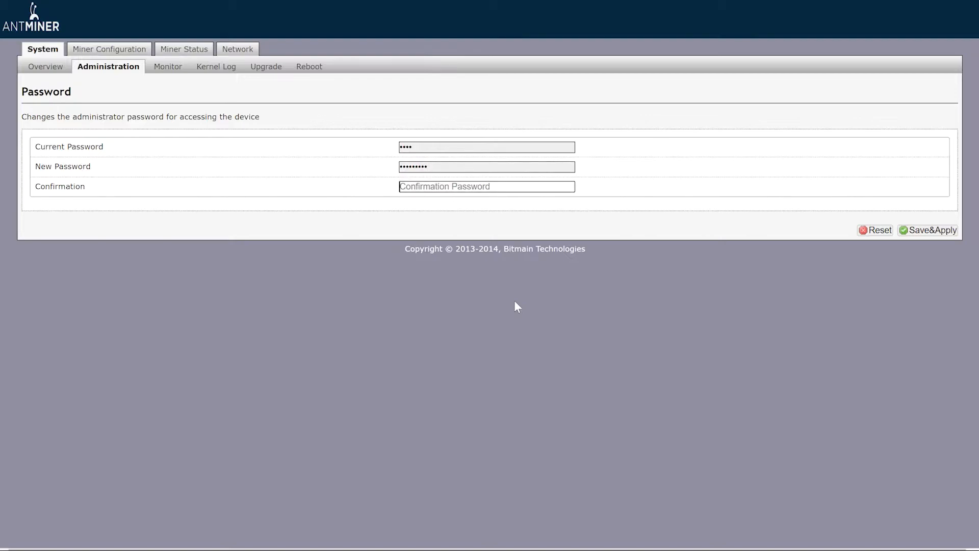
type("•••••")
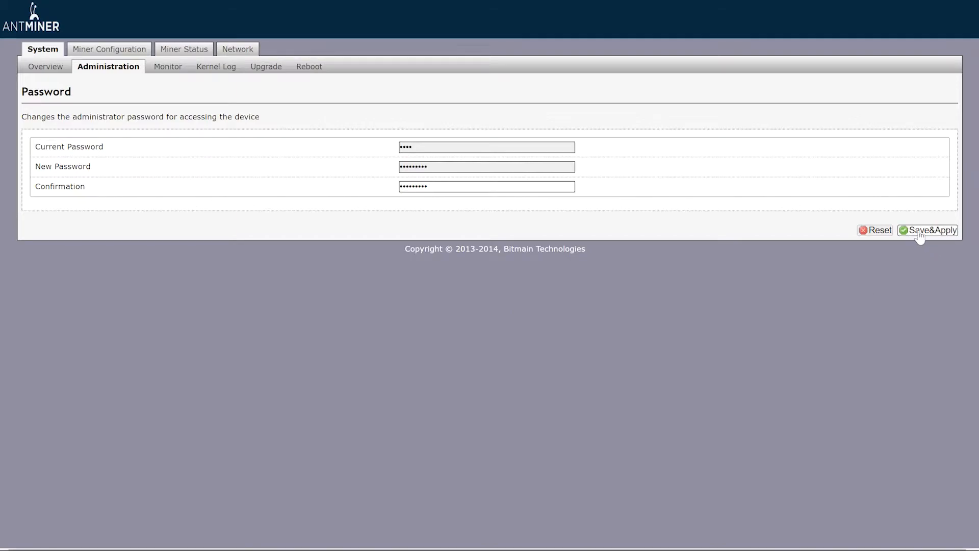
left_click(931, 229)
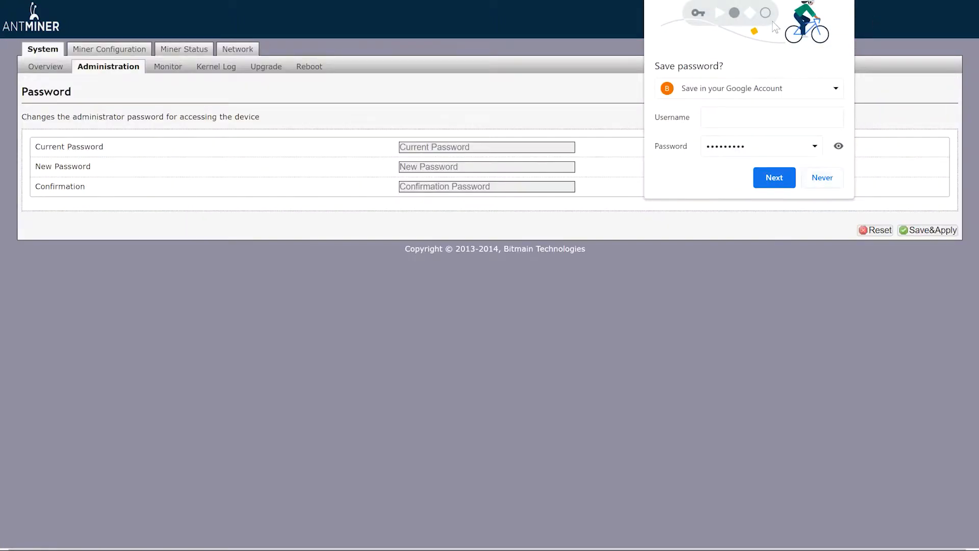
Dismiss the save-password prompt and enter username root in the sign-in dialog
left_click(823, 177)
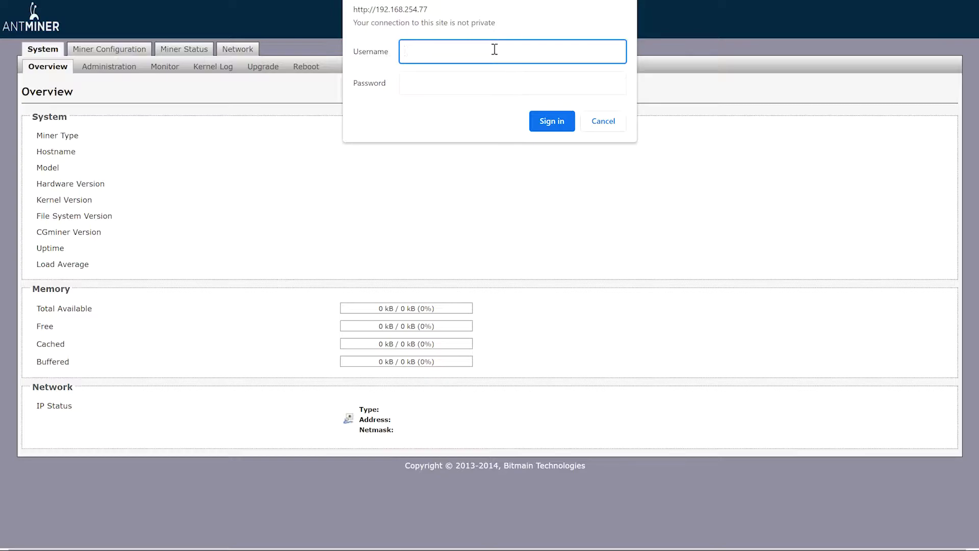
type("R")
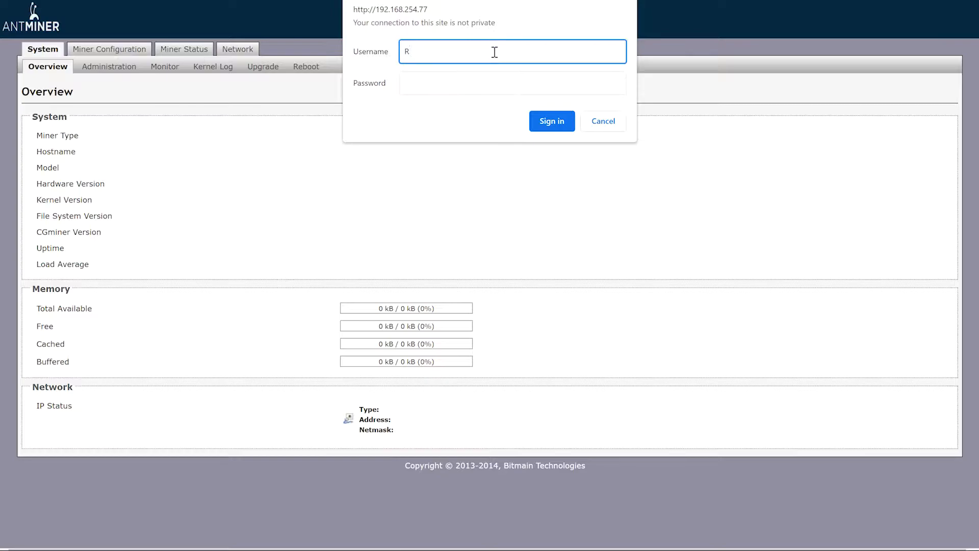
key("Backspace")
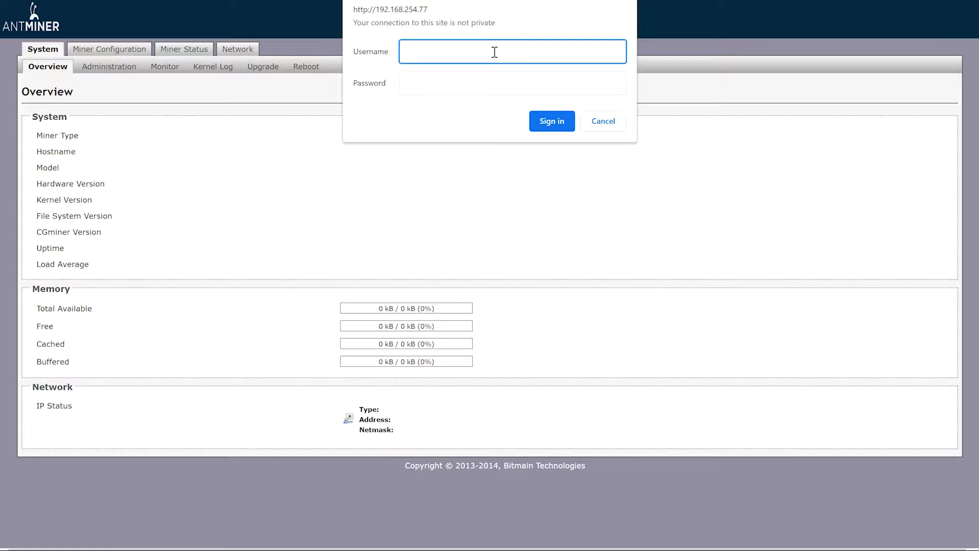
type("r")
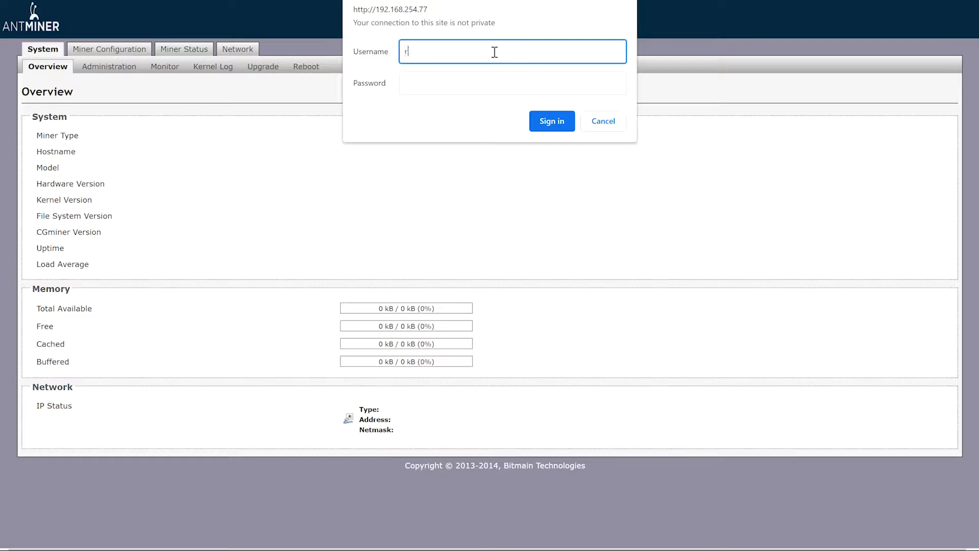
type("oot")
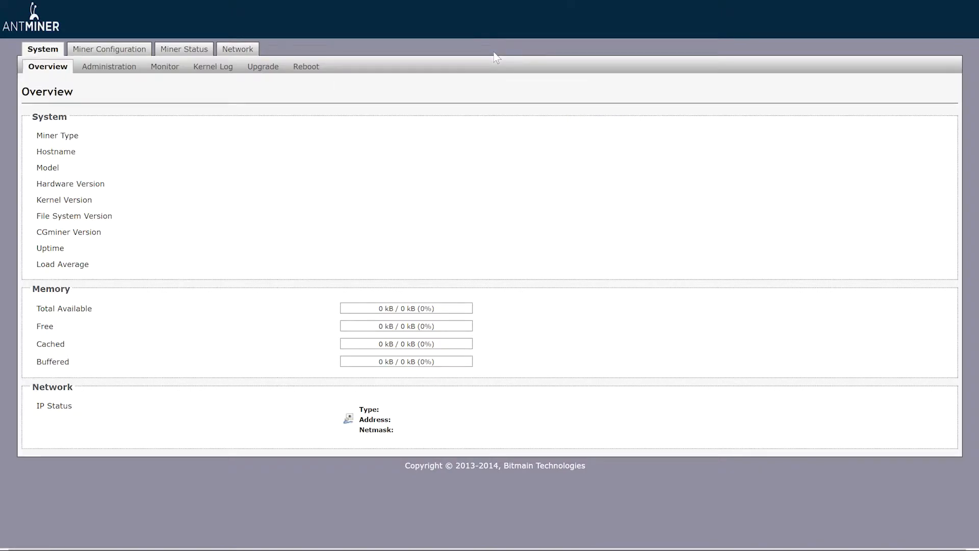
mouse_move(109, 53)
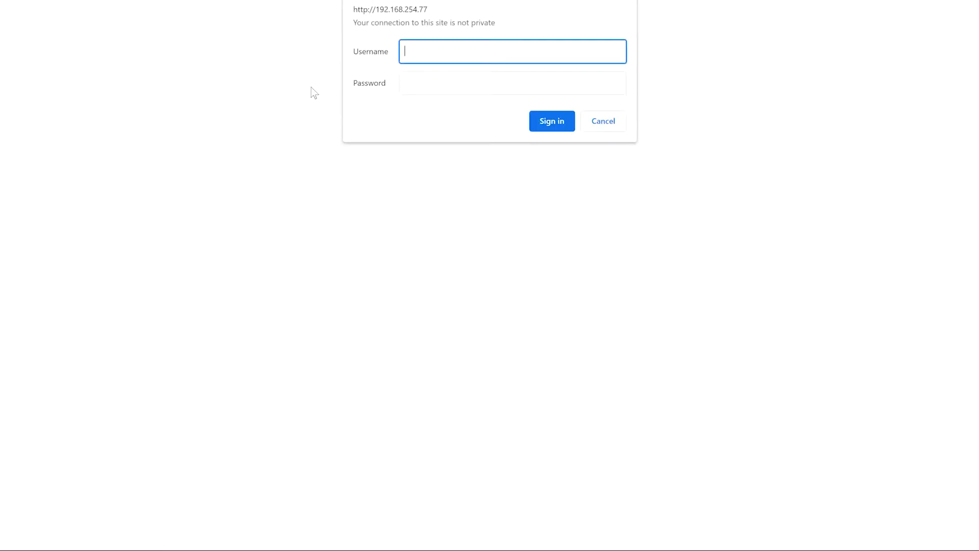
Sign in with the new password and decline saving the login in Chrome
type("root")
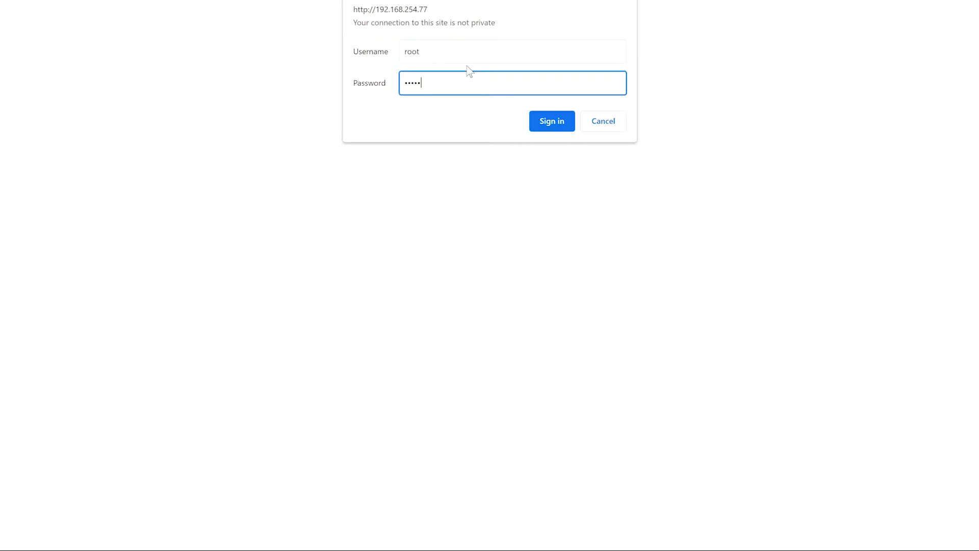
left_click(551, 122)
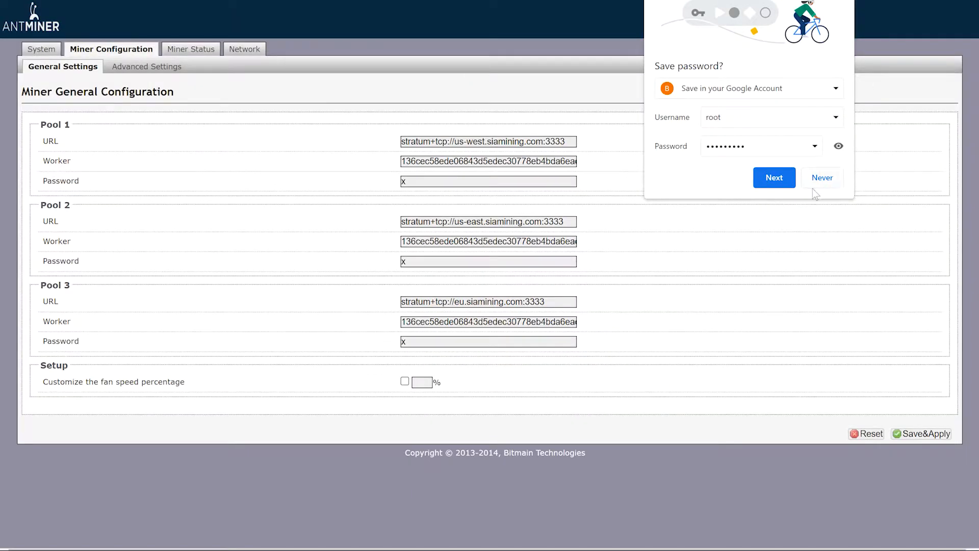
left_click(823, 177)
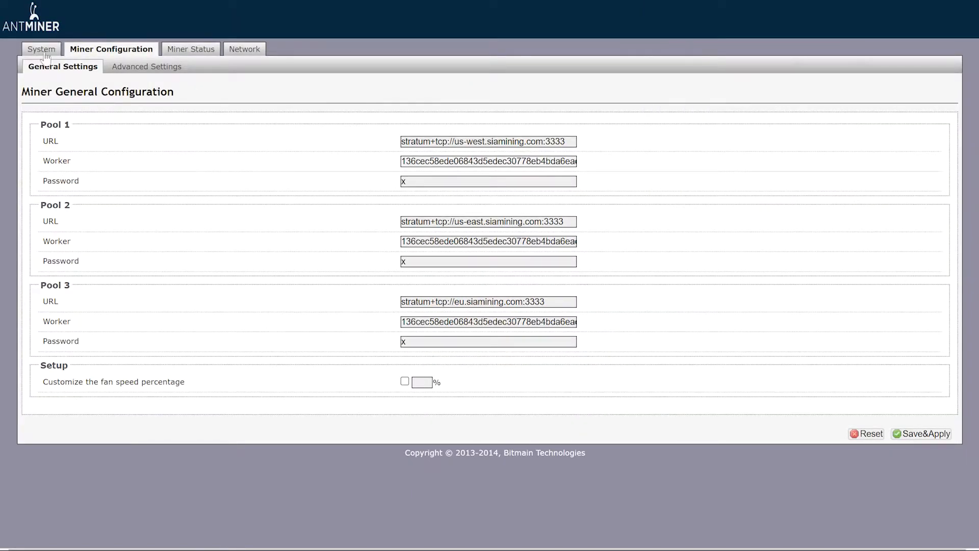
Show the System > Upgrade page with backup, restore and flash options
left_click(41, 49)
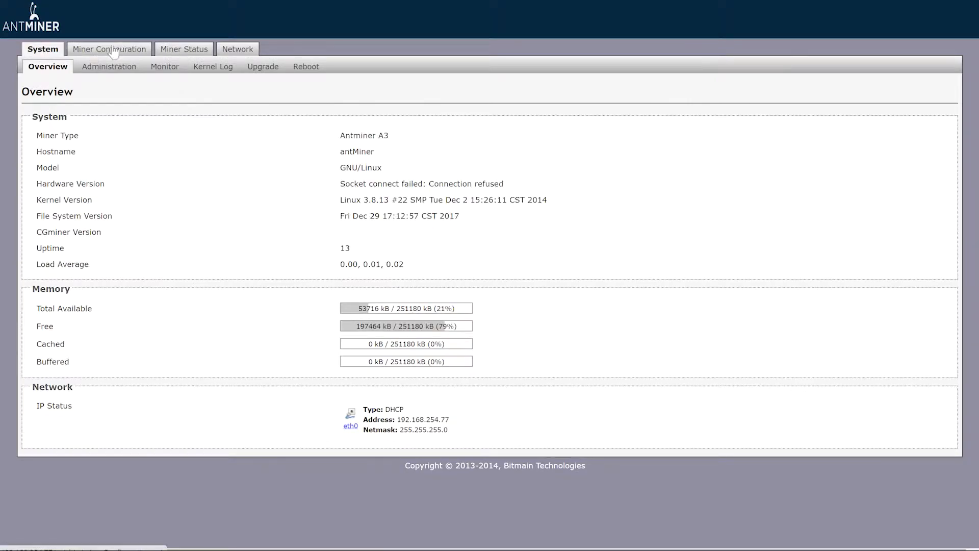
mouse_move(298, 60)
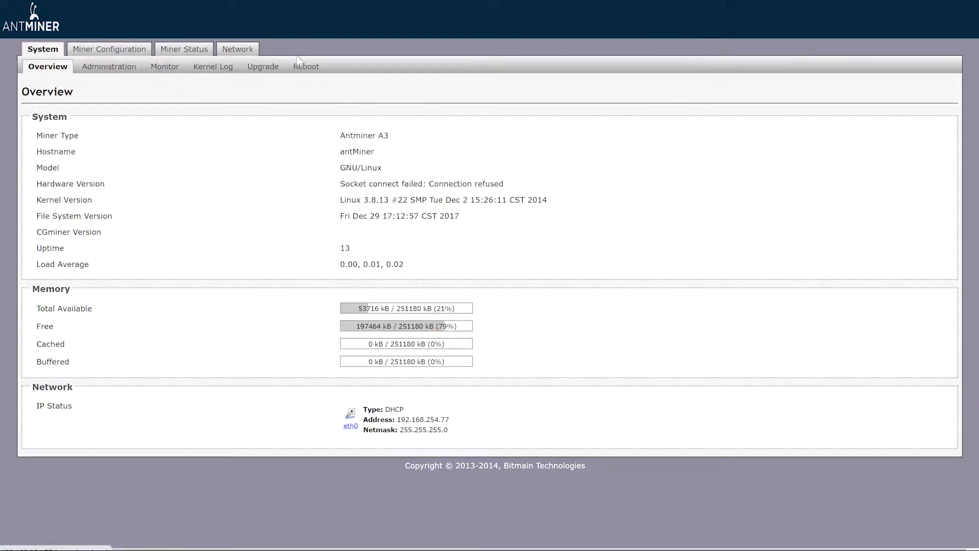
left_click(260, 66)
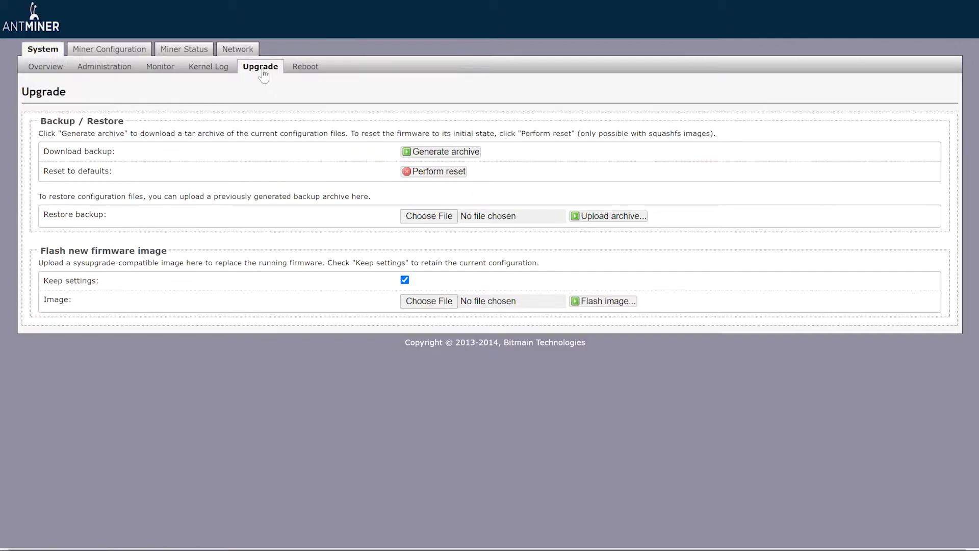
mouse_move(474, 74)
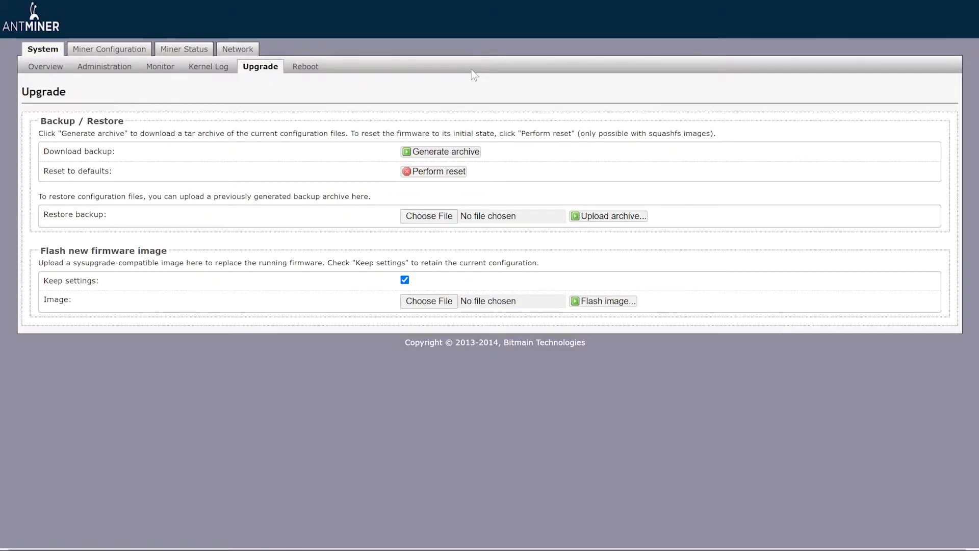
mouse_move(848, 210)
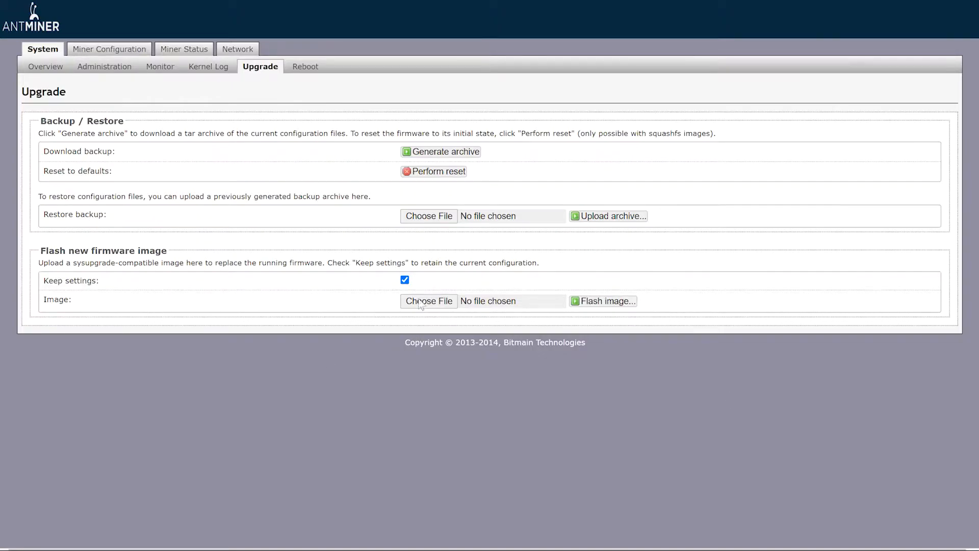
mouse_move(536, 391)
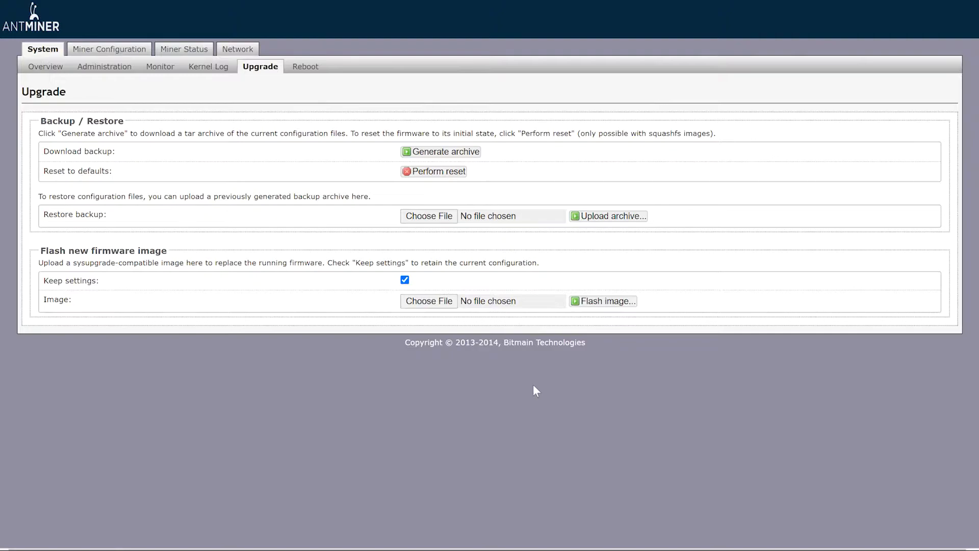
mouse_move(775, 79)
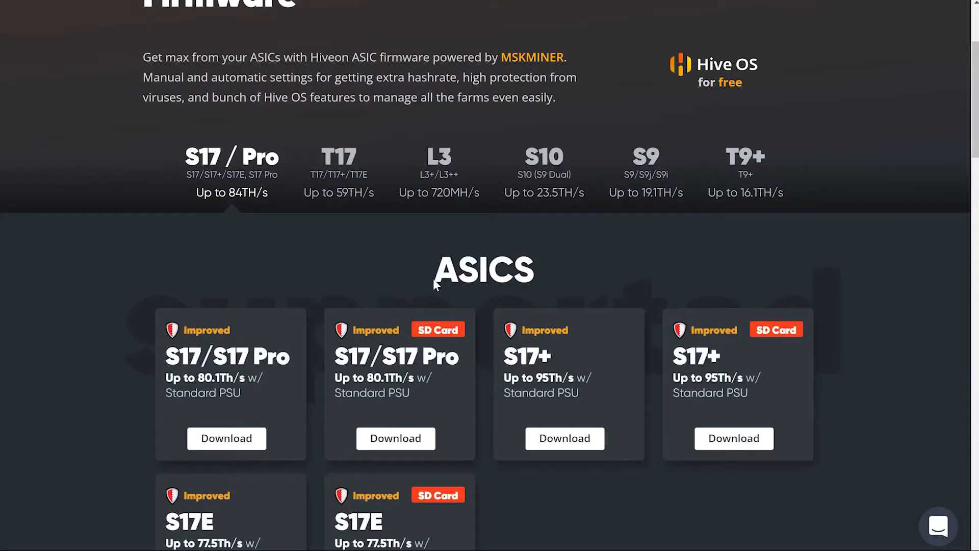
Download the L3+/L3++ Hiveon firmware .tar.gz from the ASIC firmware page
left_click(438, 165)
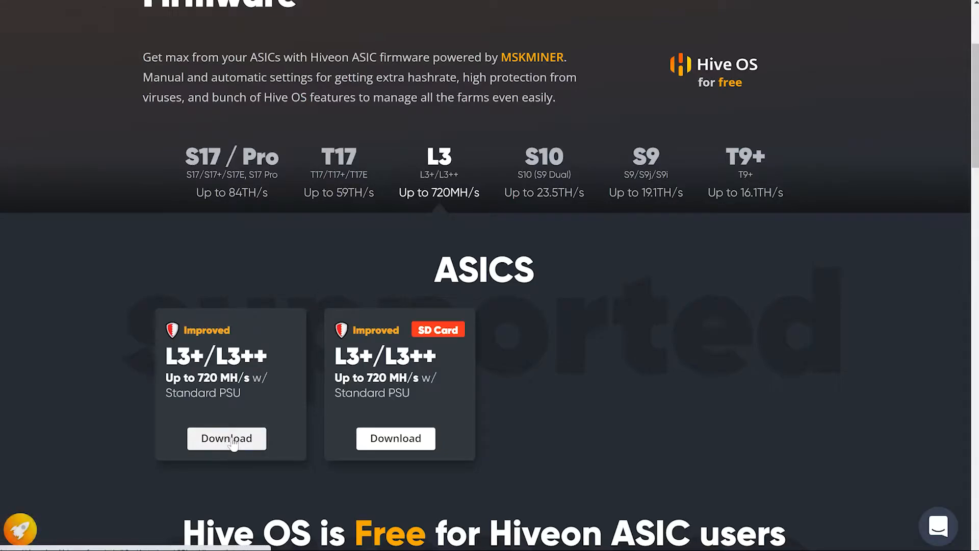
left_click(226, 437)
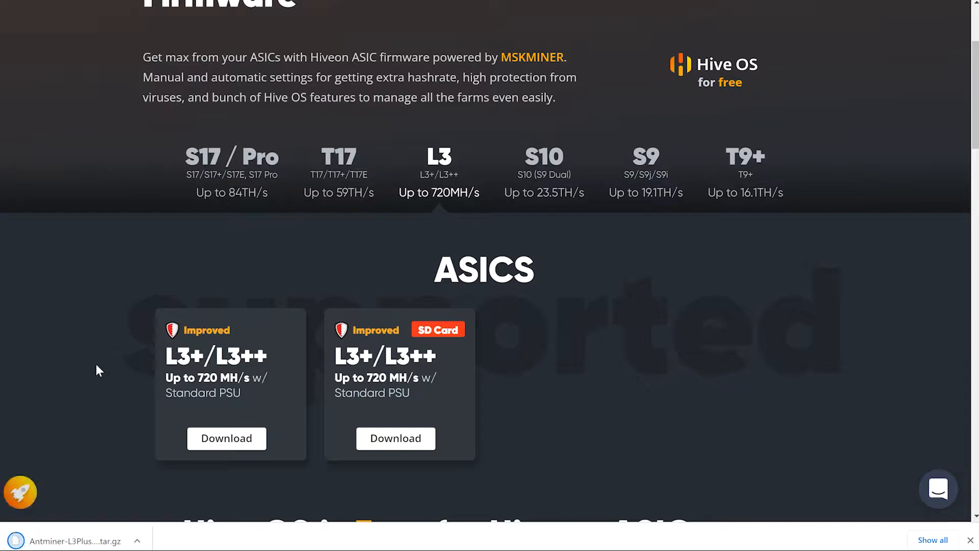
mouse_move(488, 222)
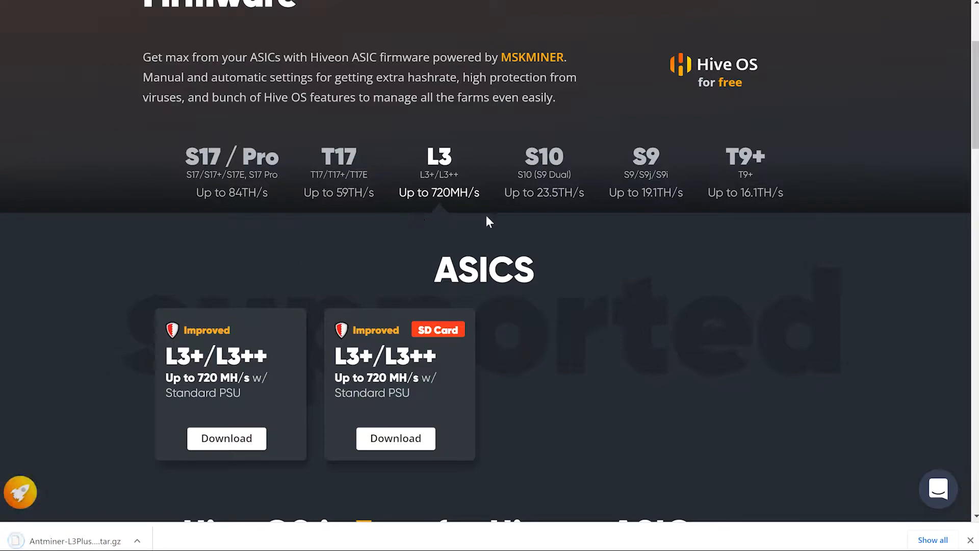
mouse_move(618, 287)
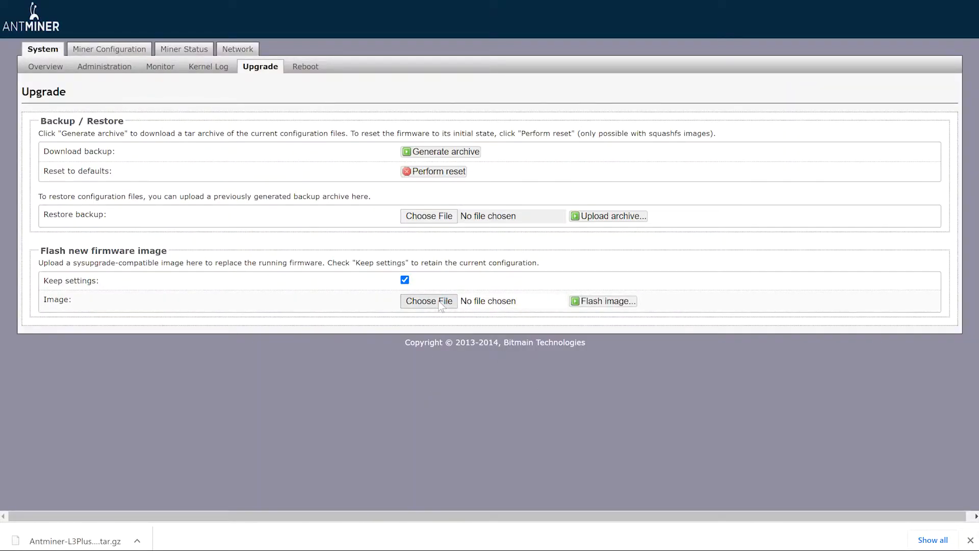
Choose Antminer-L3Plus-Hiveon-latest (3).tar.gz from Downloads as the firmware image
left_click(429, 300)
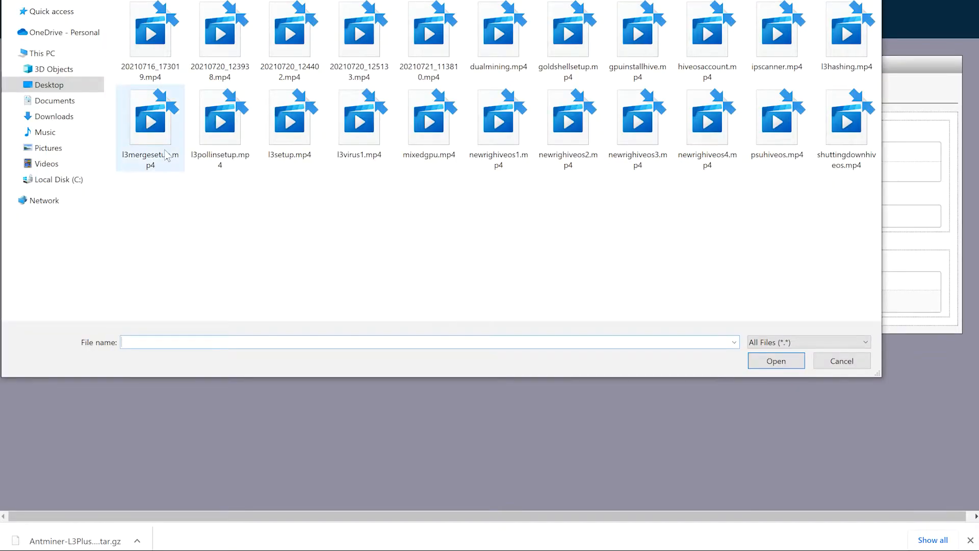
left_click(54, 116)
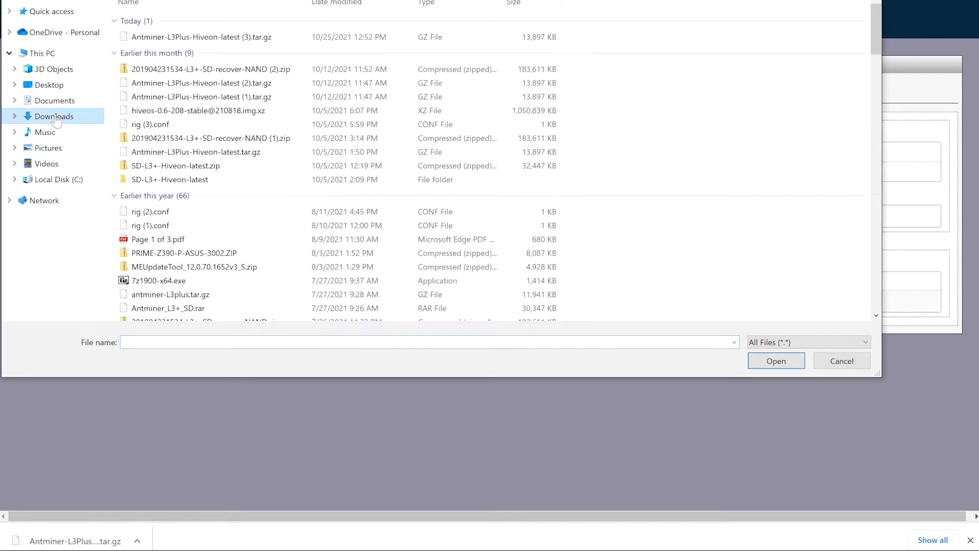
left_click(201, 37)
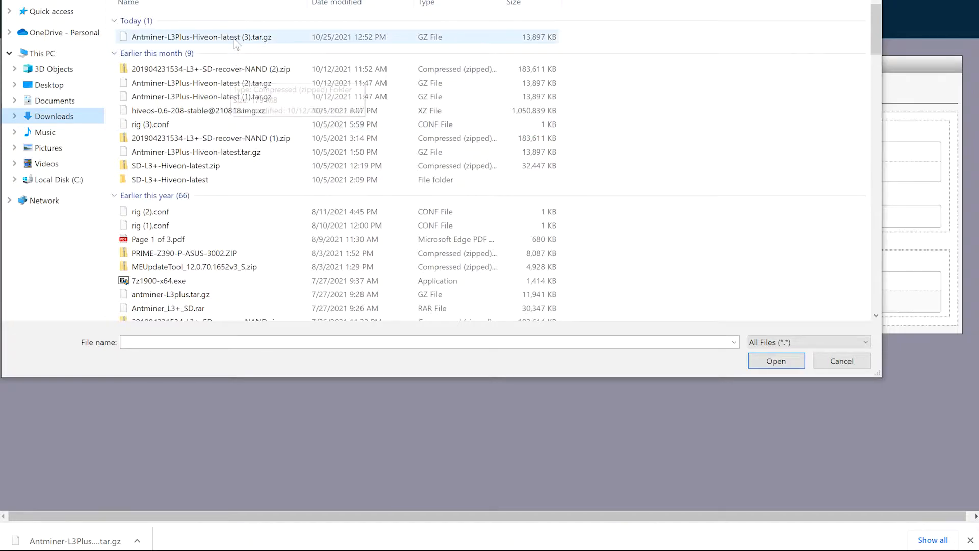
left_click(775, 360)
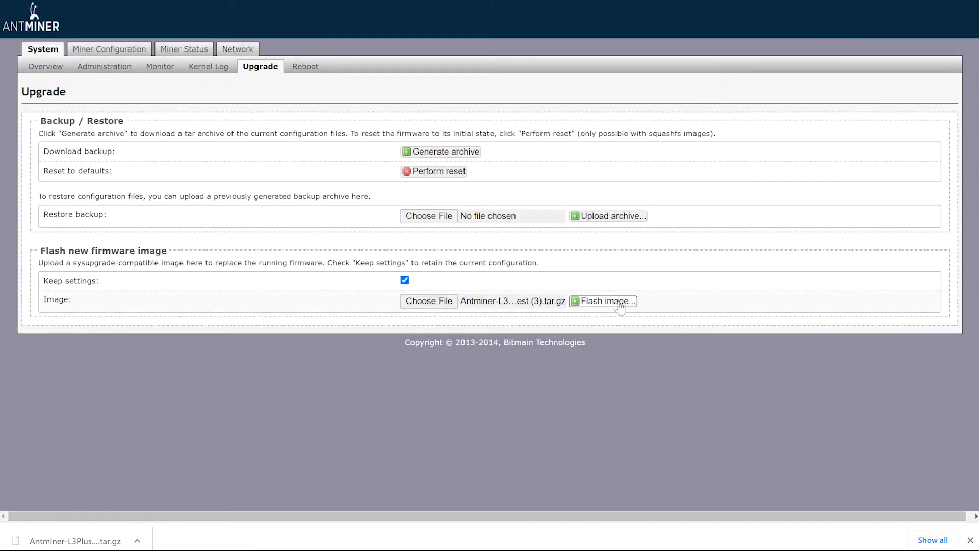
Flash the chosen image and confirm replacing the running firmware
left_click(603, 301)
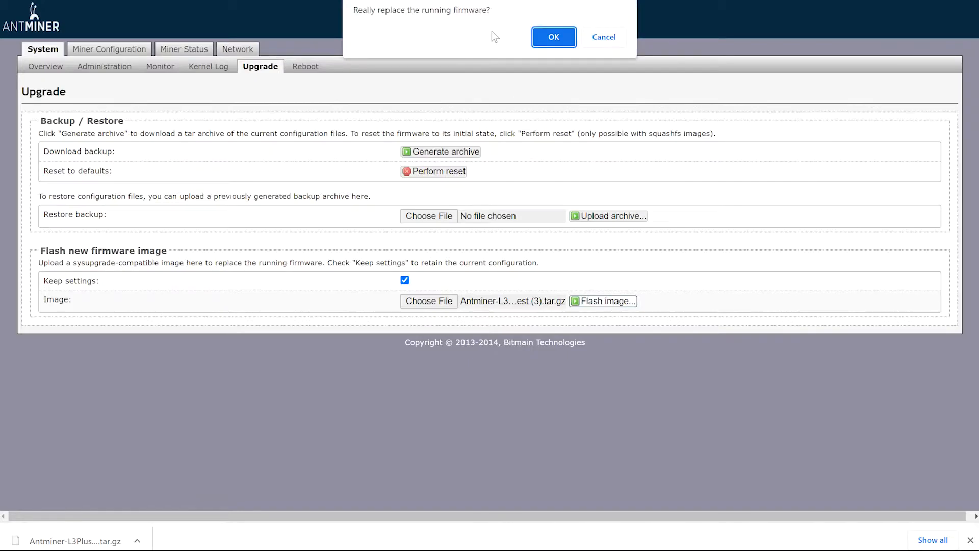
left_click(553, 37)
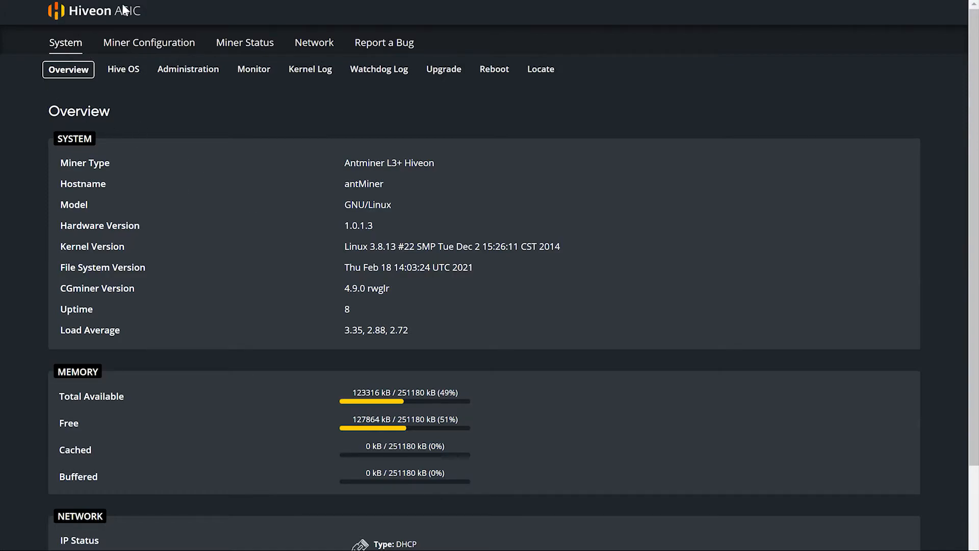
mouse_move(149, 43)
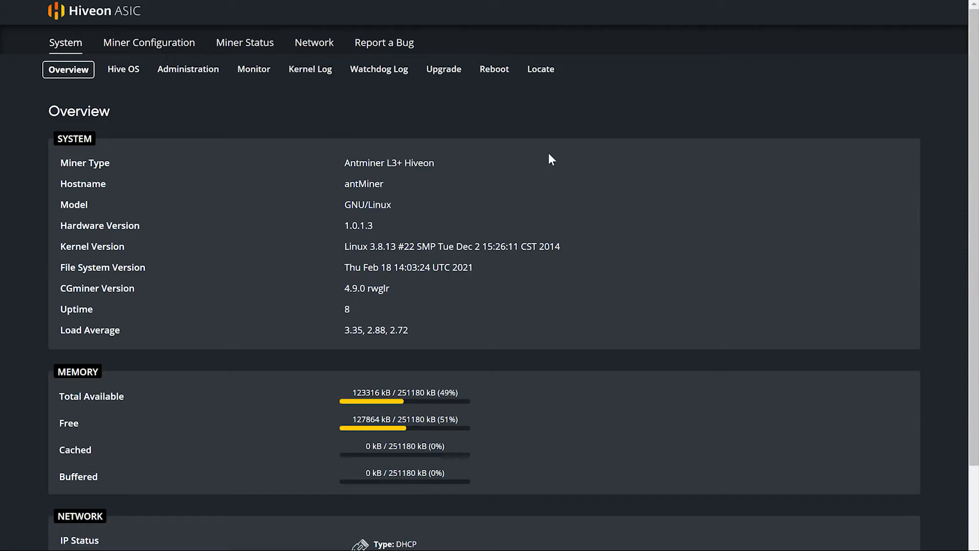
mouse_move(298, 159)
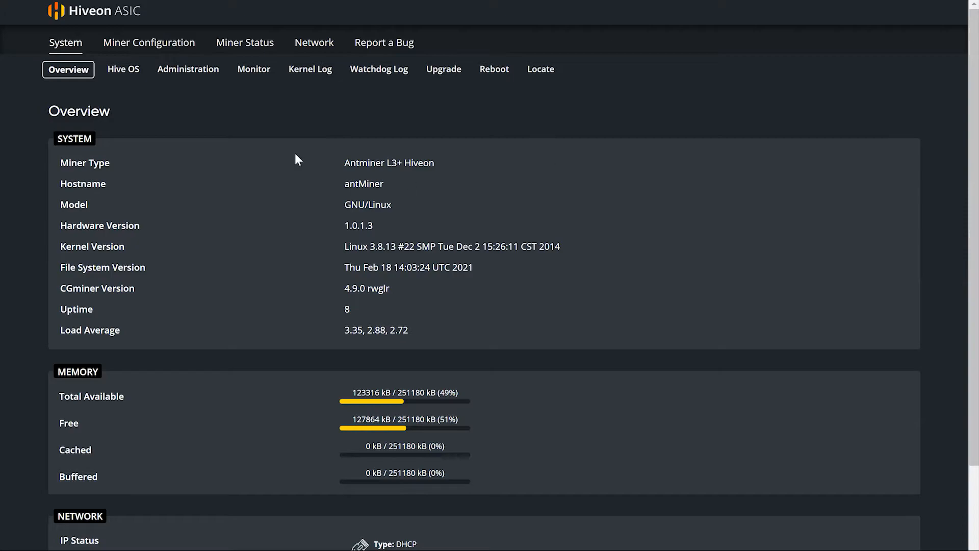
mouse_move(166, 111)
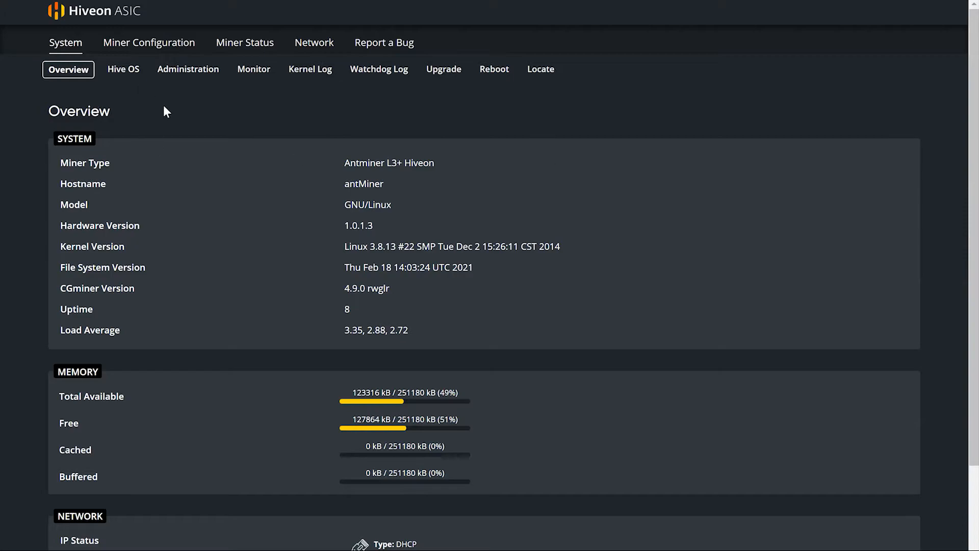
mouse_move(261, 143)
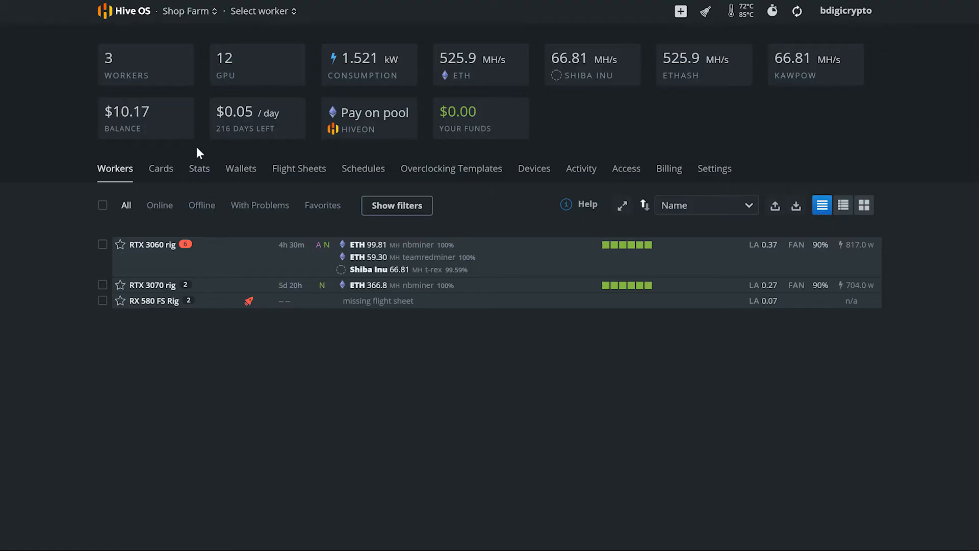
Select Asic Farm from the farm dropdown, showing worker bdigicrypto.001 at about 504.7 MH/s
left_click(188, 12)
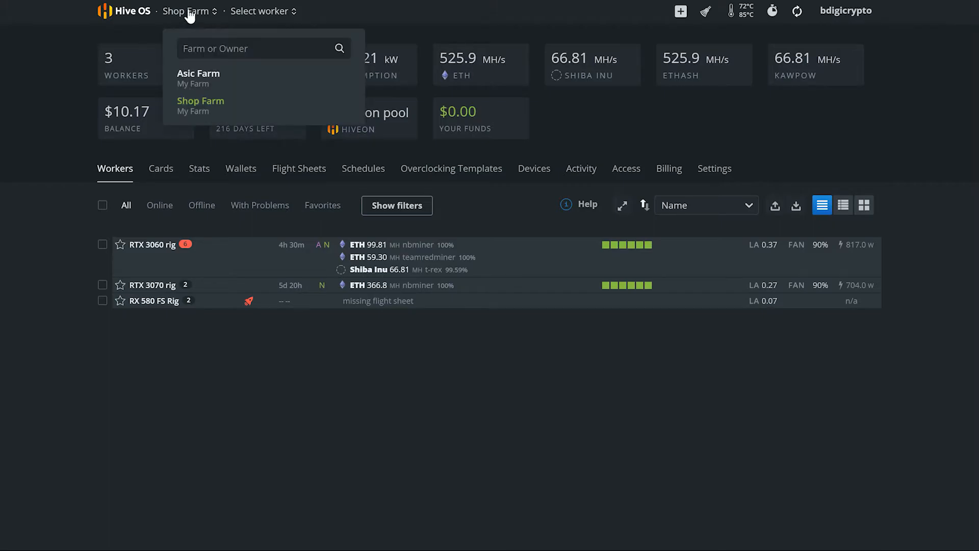
left_click(263, 48)
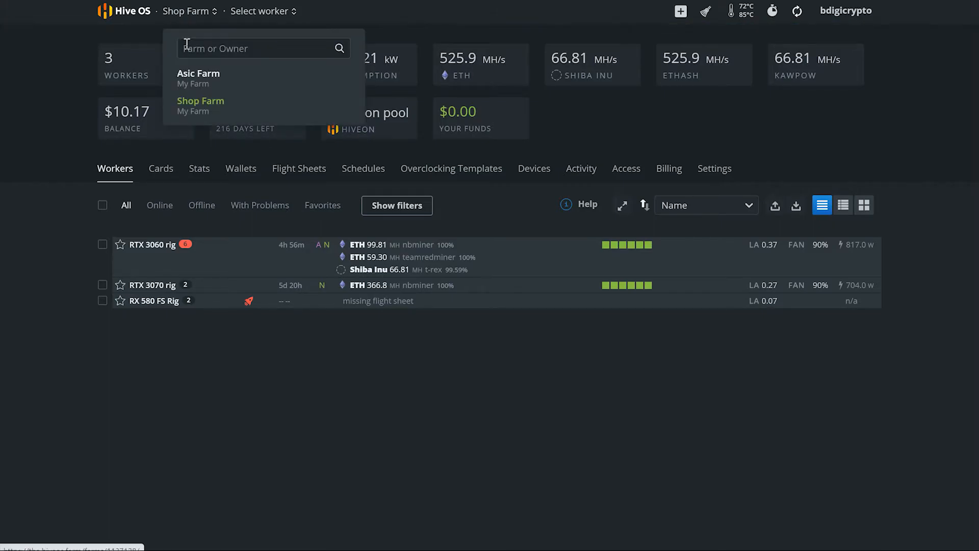
left_click(199, 73)
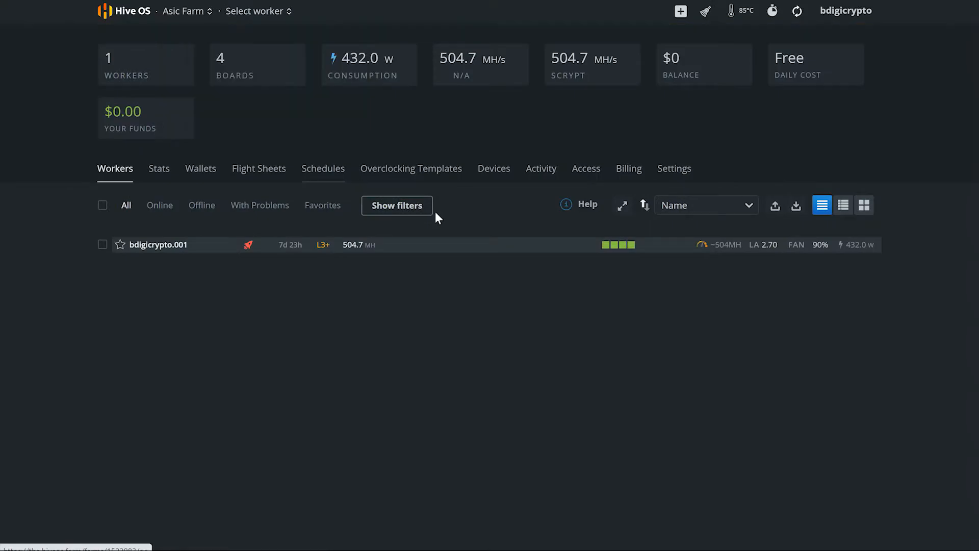
left_click(680, 11)
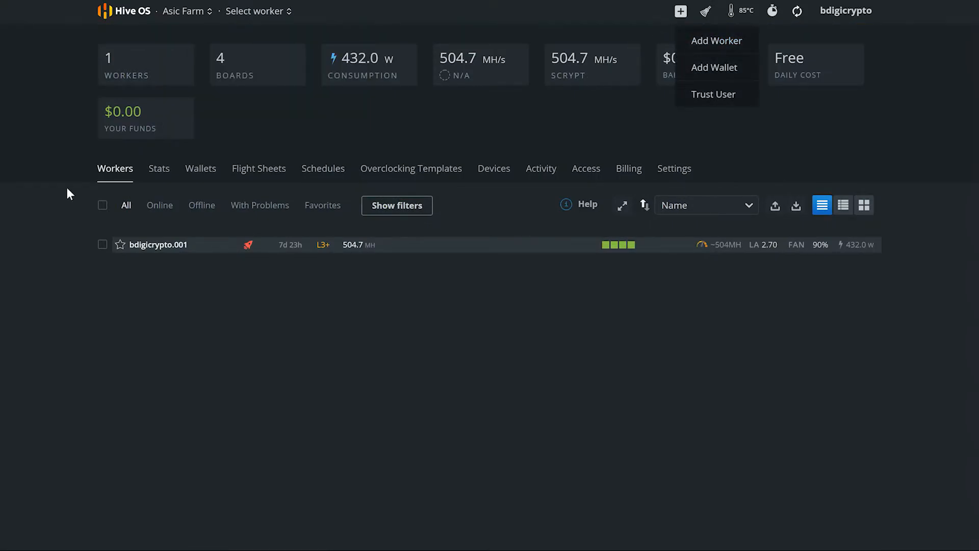
left_click(716, 40)
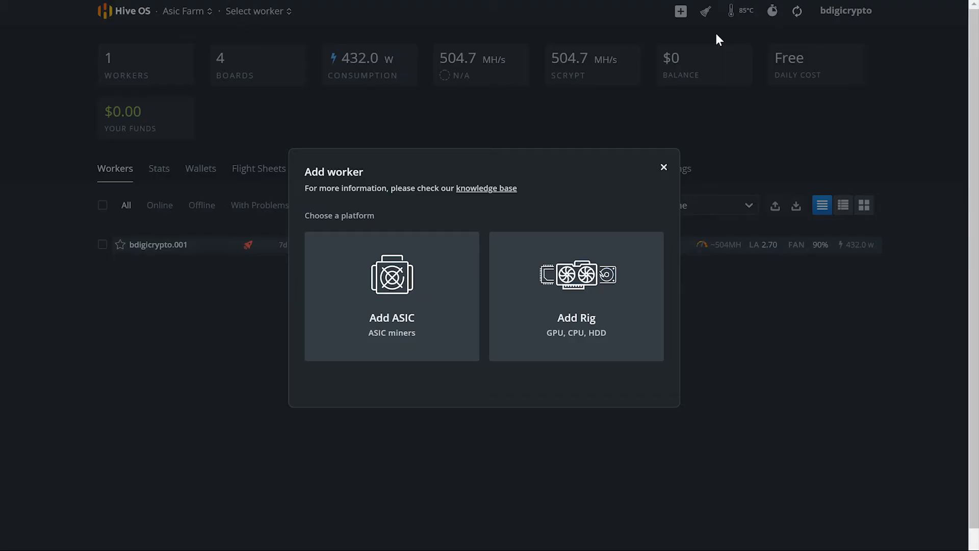
mouse_move(392, 279)
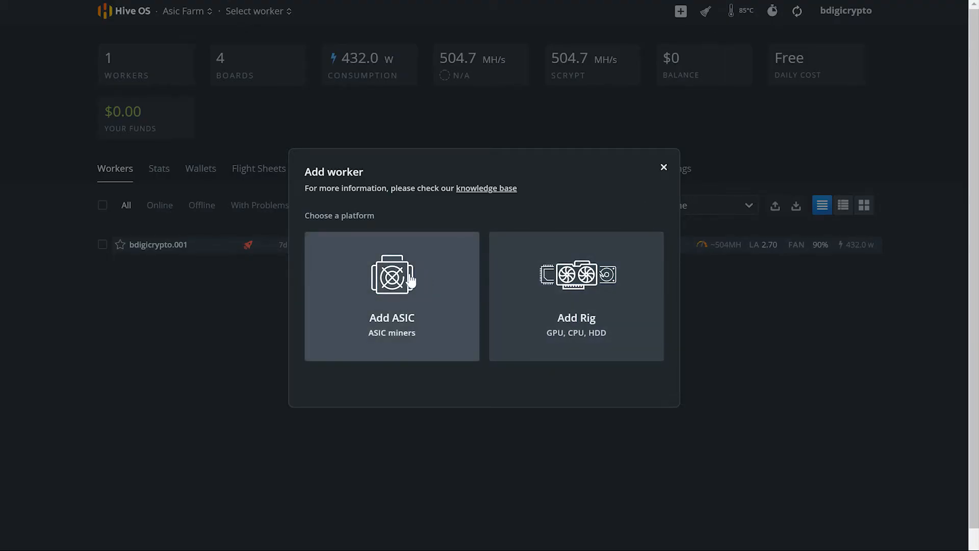
left_click(392, 296)
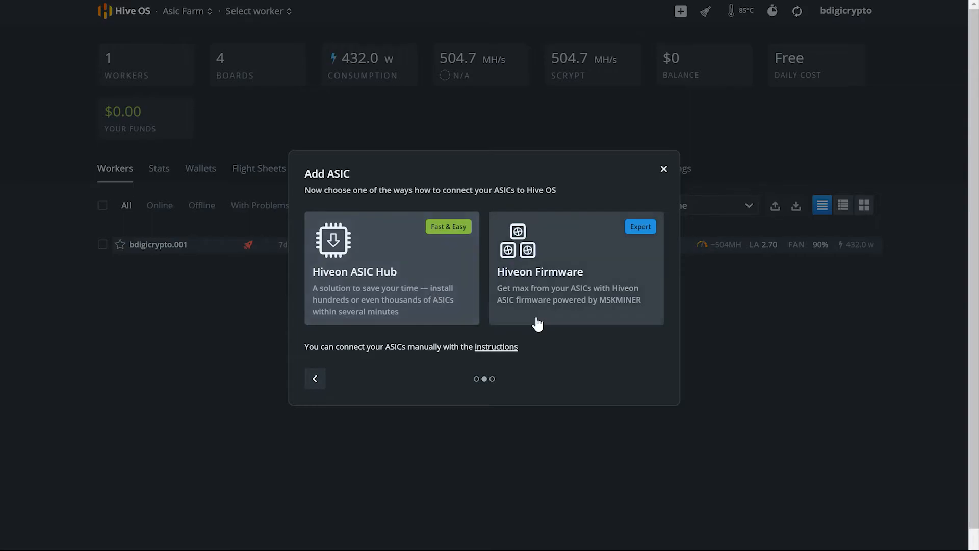
mouse_move(581, 362)
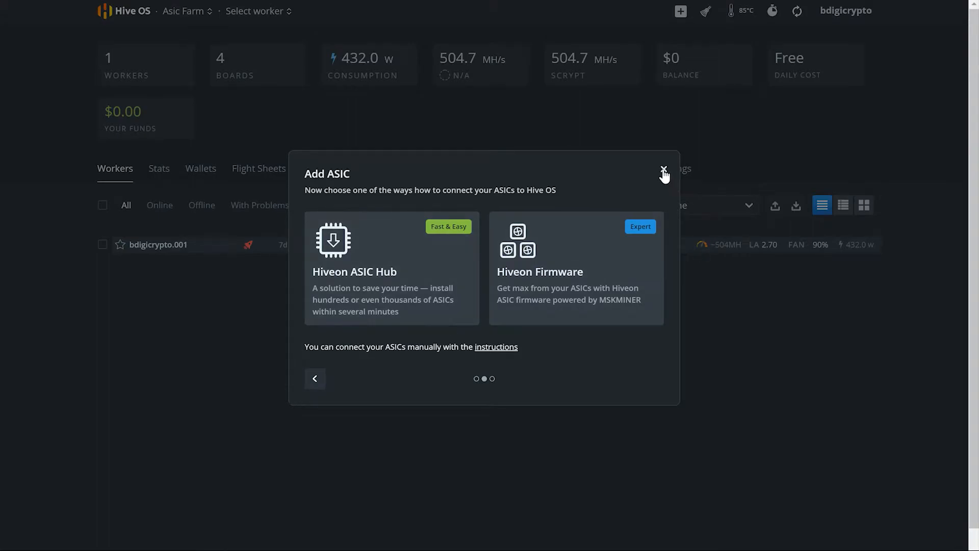
left_click(664, 172)
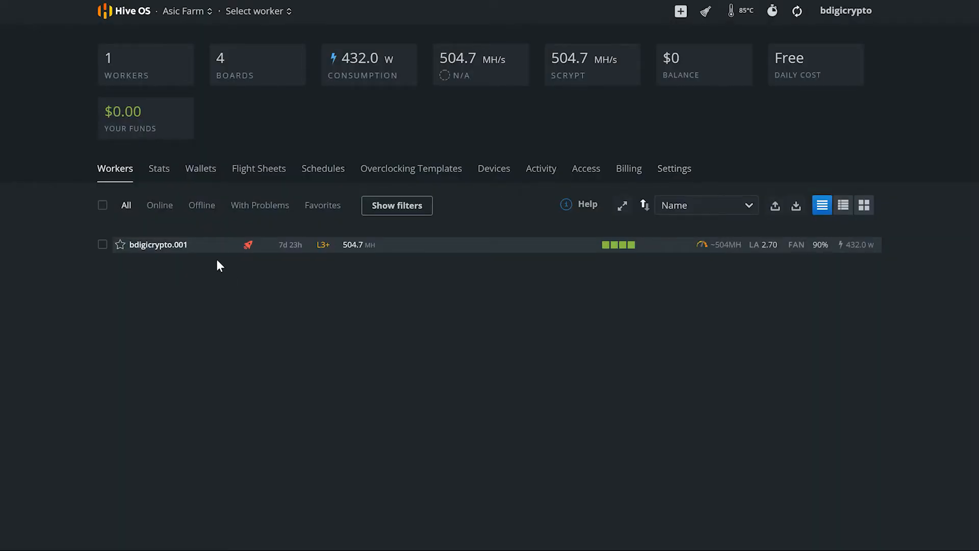
mouse_move(261, 248)
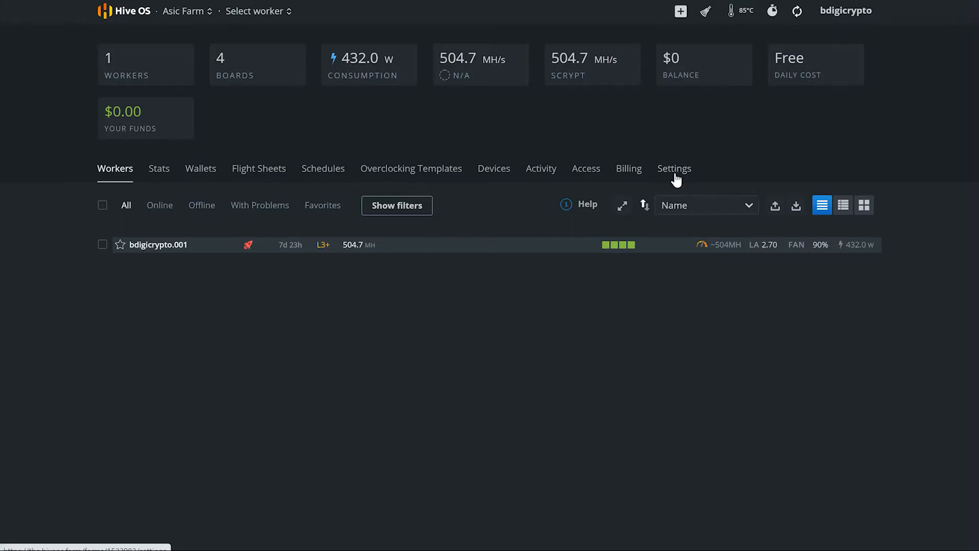
Show the Asic Farm's Settings page with its farm hash
left_click(674, 168)
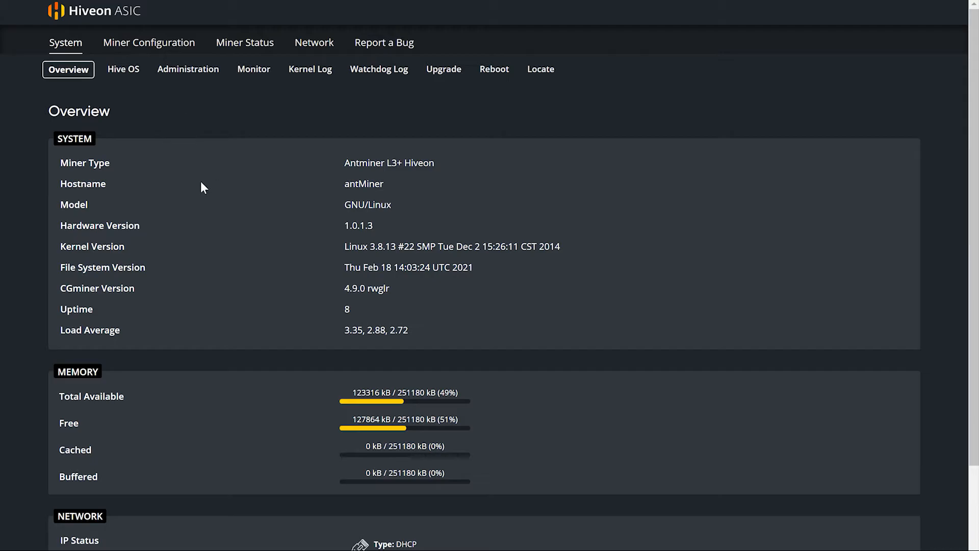
Show the miner's Hive OS Setup page with the empty FARM_HASH field
left_click(122, 69)
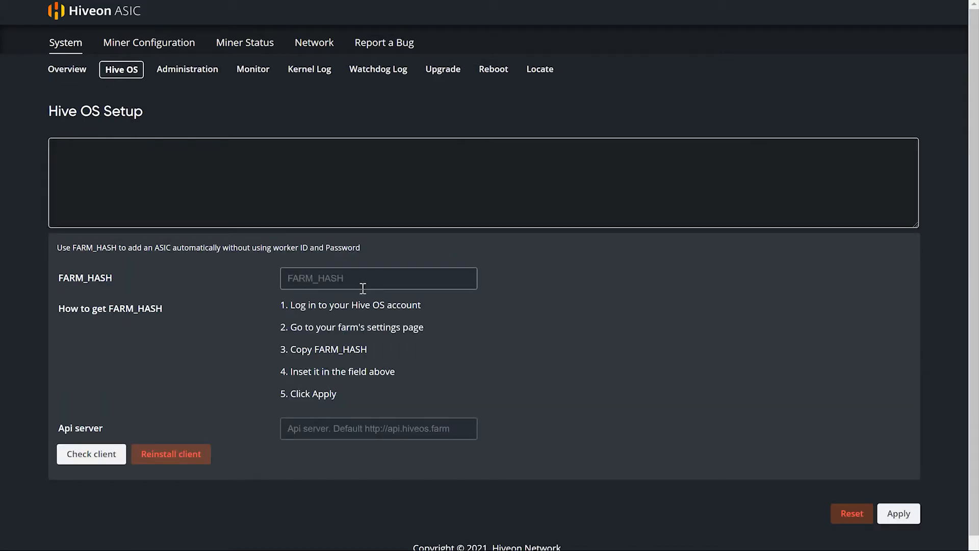
mouse_move(350, 498)
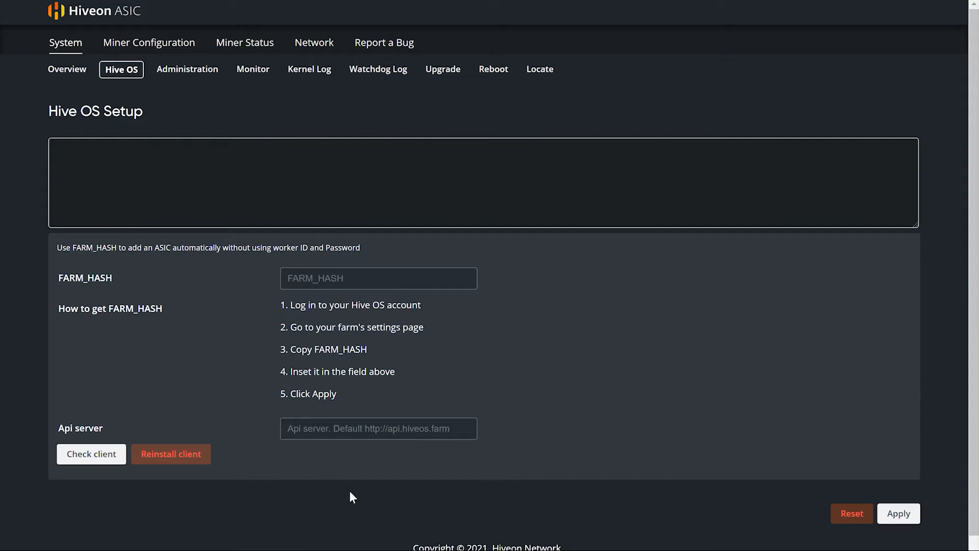
mouse_move(483, 366)
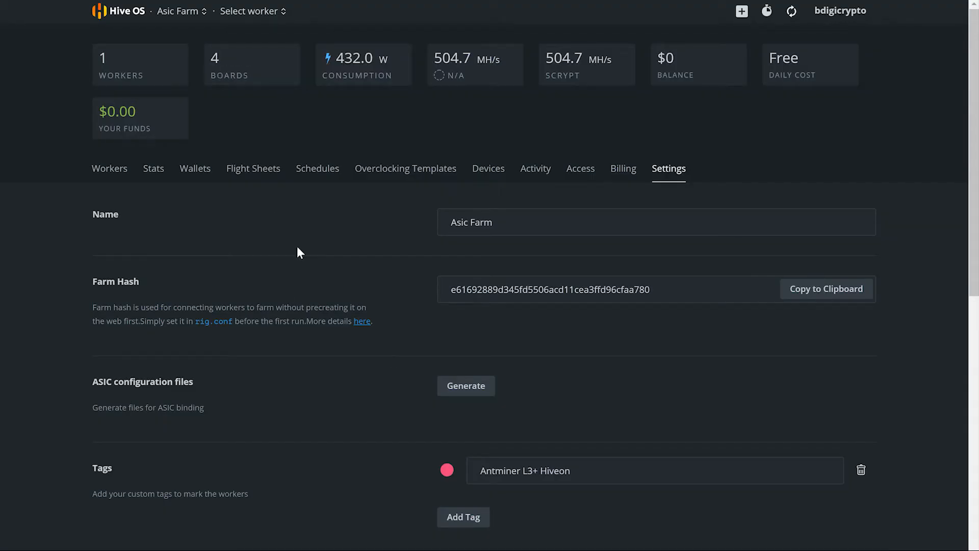
Show the farm's Workers list with bdigicrypto.001 online at about 502.9 MH/s
left_click(109, 169)
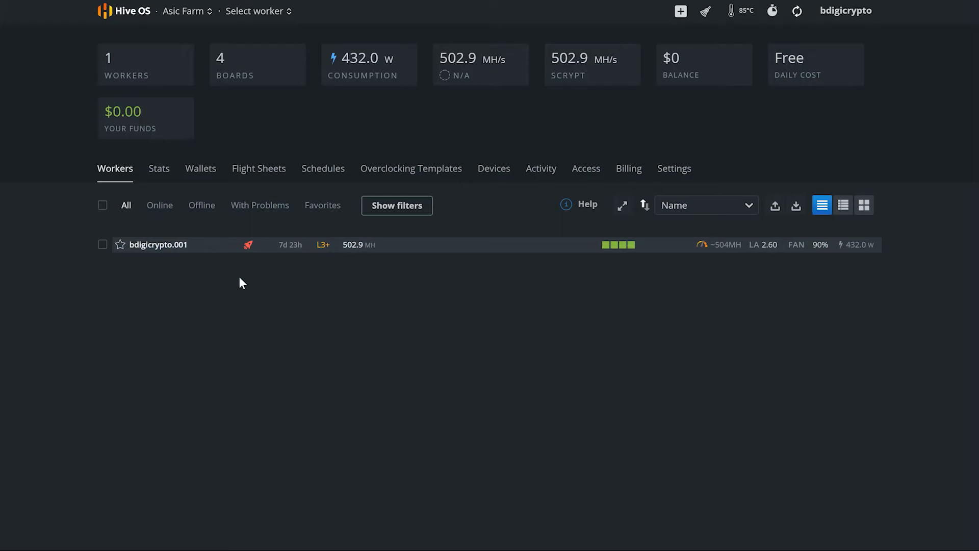
mouse_move(324, 344)
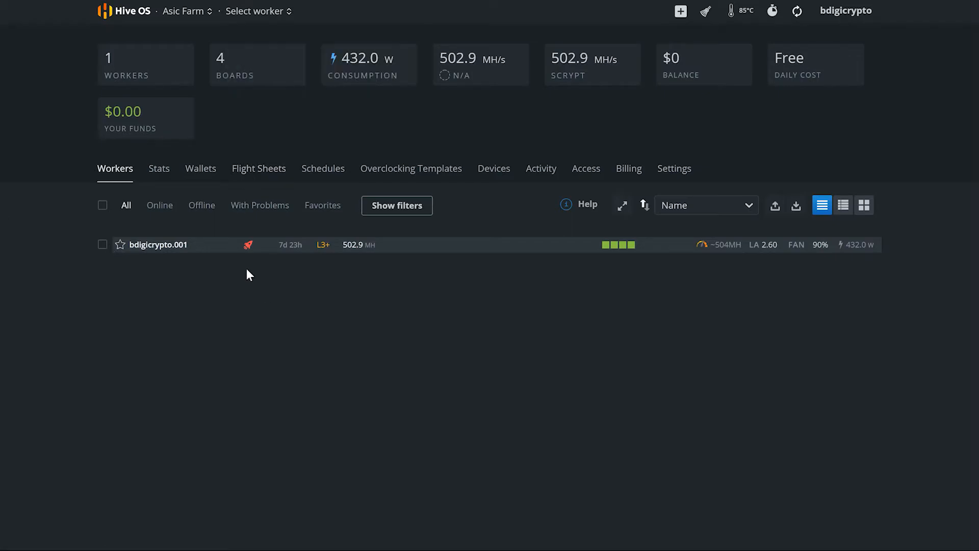
mouse_move(238, 289)
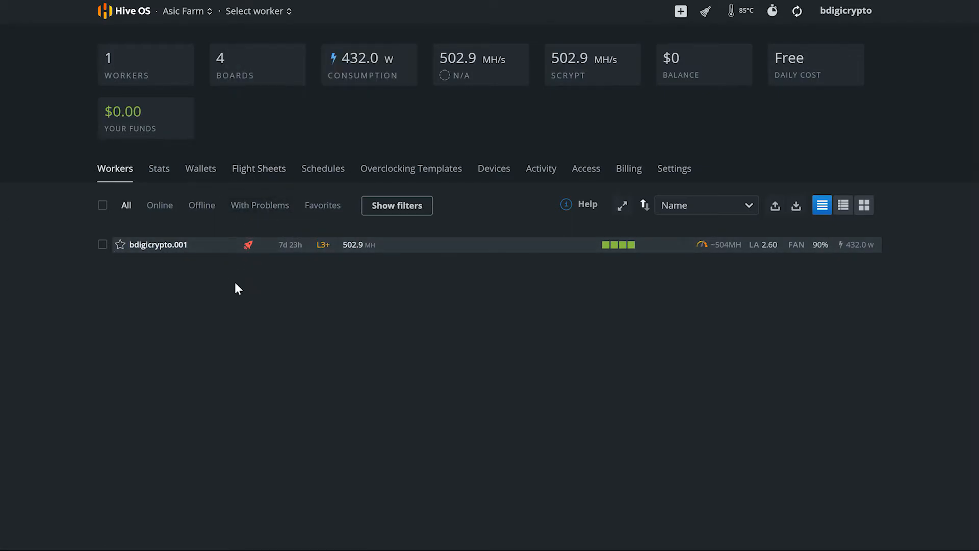
mouse_move(158, 244)
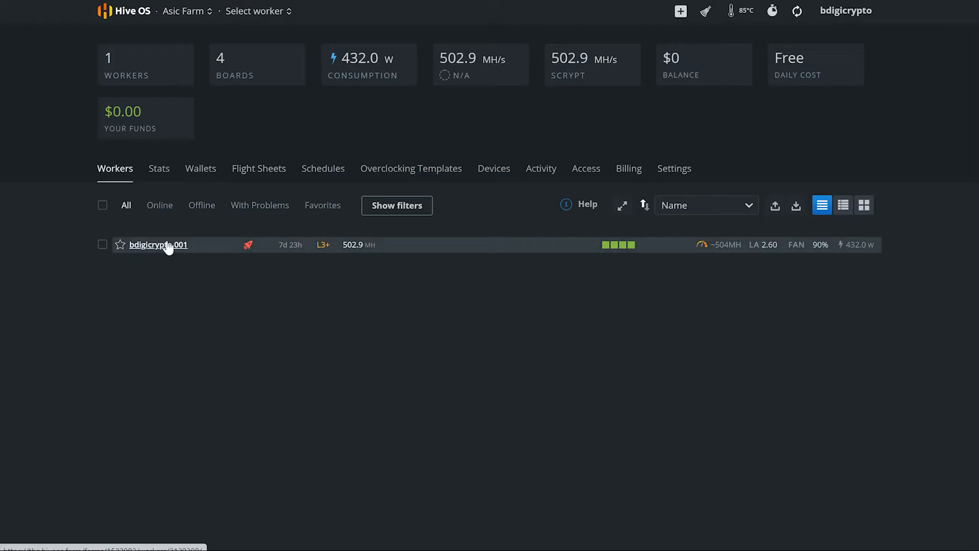
View the L3+ worker's details and its Miner General Configuration with three f2pool pools as bdigicrypto.001
left_click(158, 244)
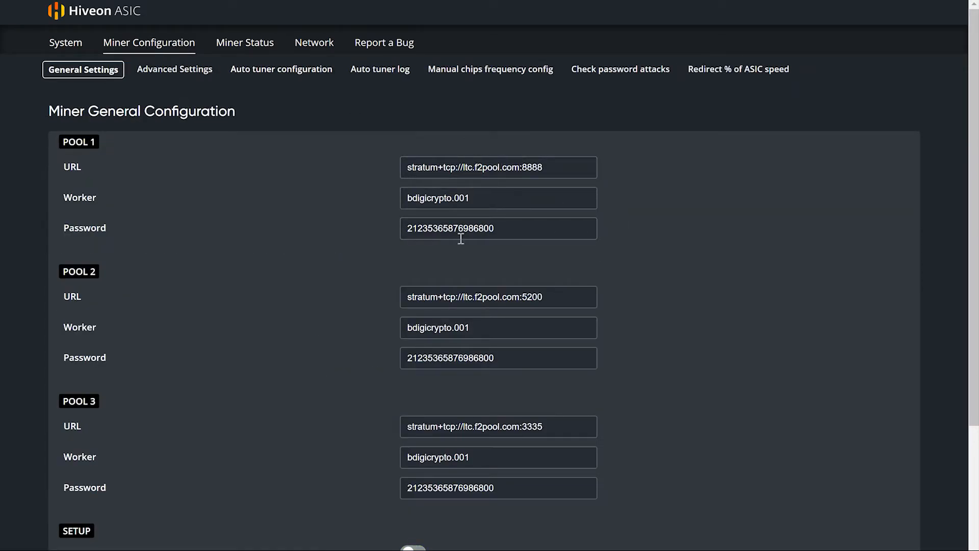
mouse_move(335, 207)
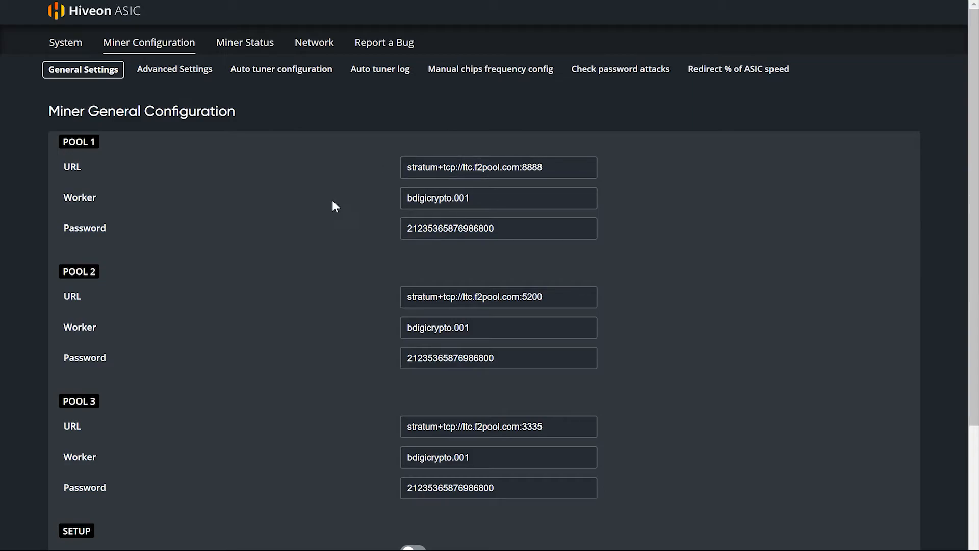
mouse_move(438, 192)
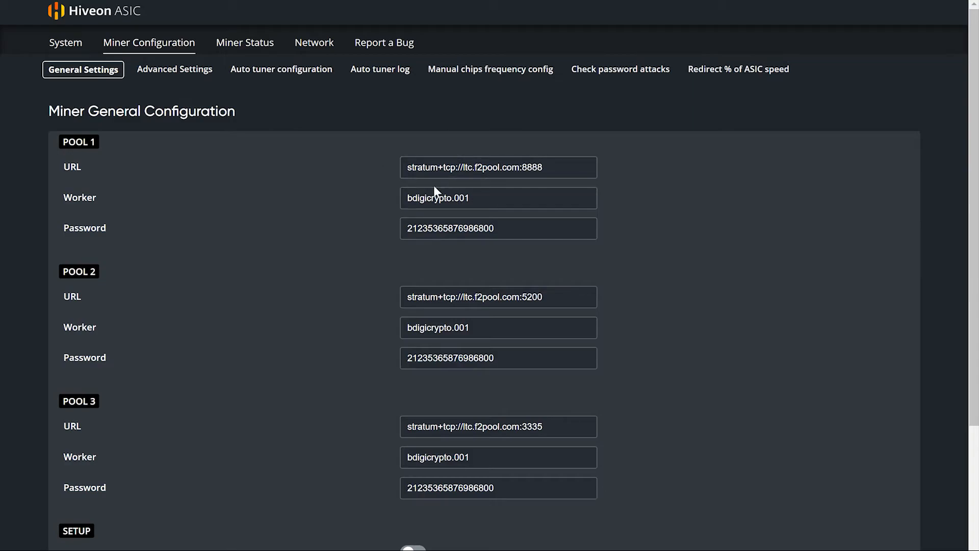
left_click(499, 197)
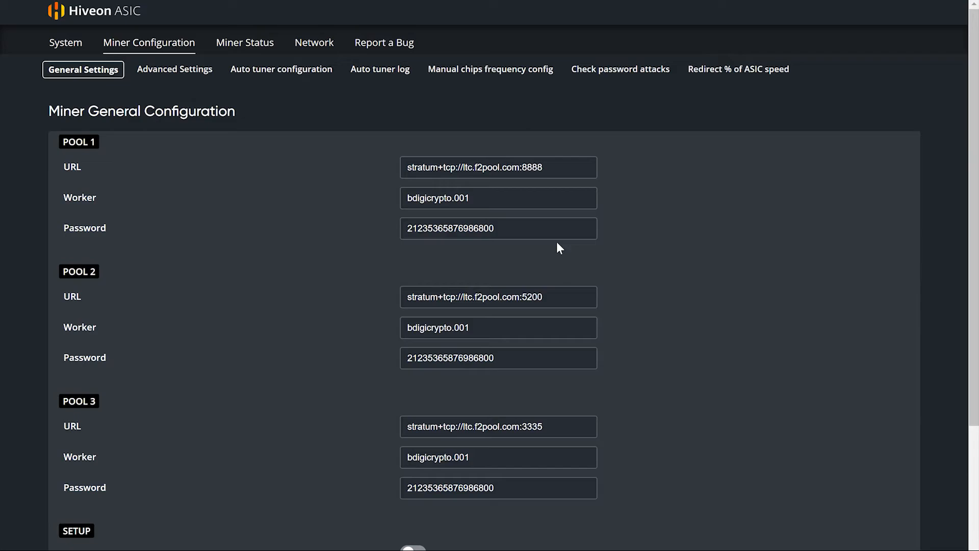
left_click(497, 197)
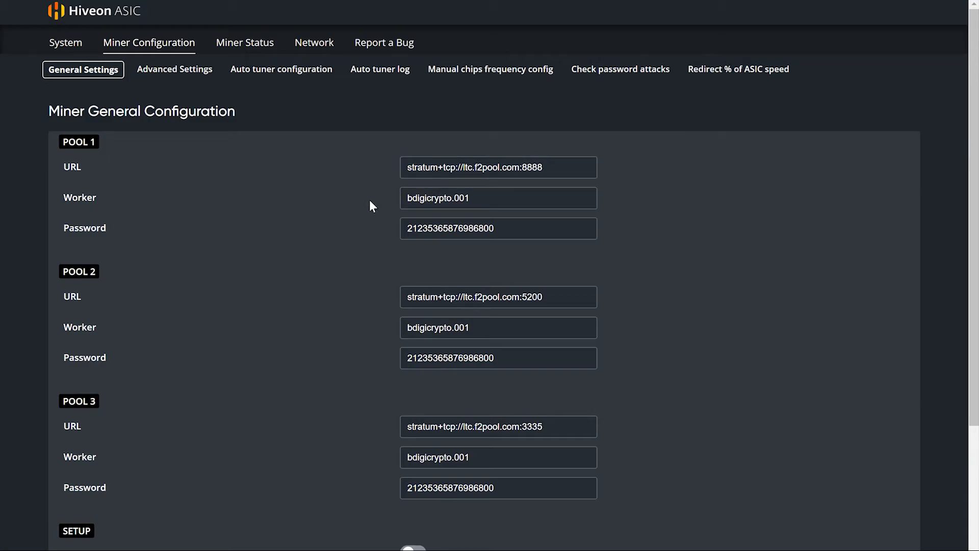
left_click(498, 196)
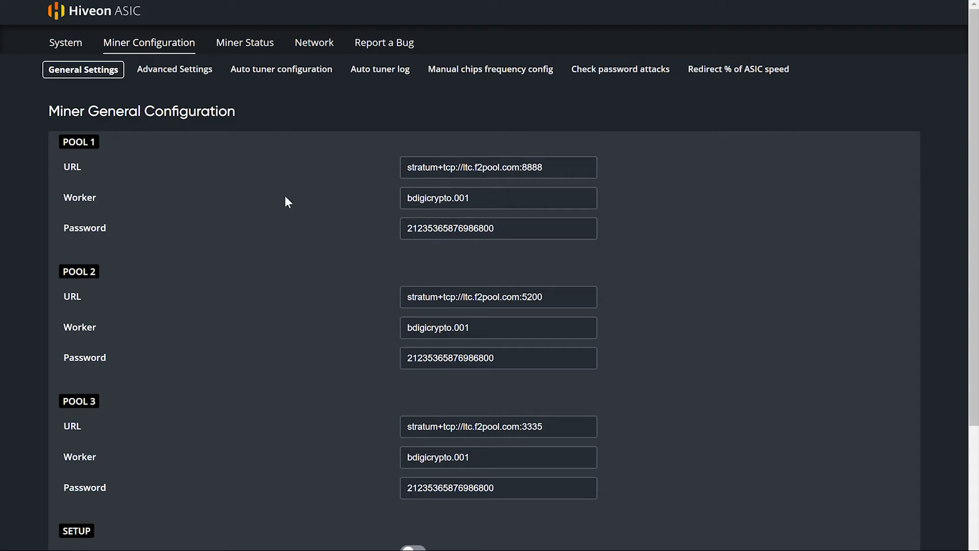
mouse_move(148, 43)
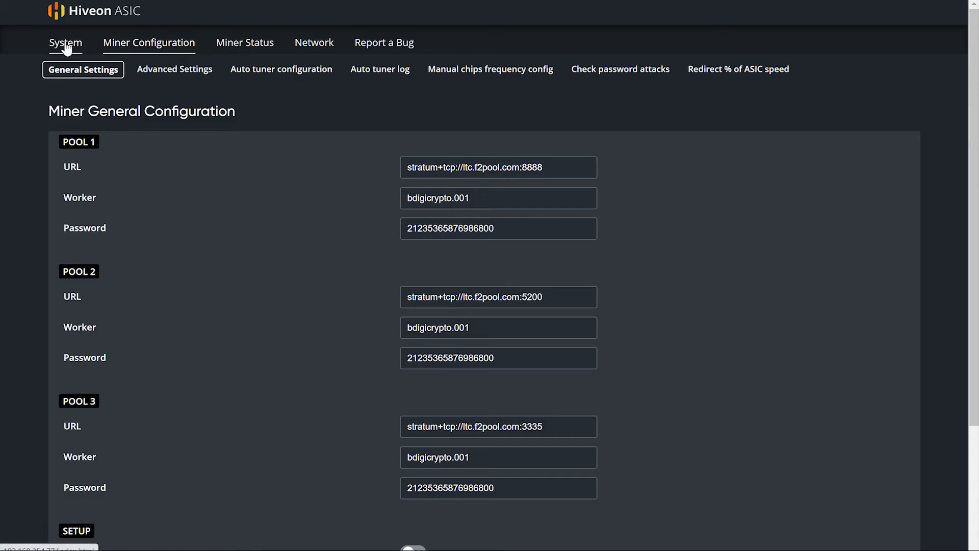
Go to the bdigicrypto.001 worker's Flight Sheet, then its Overclocking settings showing the 660w ~504MH/s profile
left_click(65, 43)
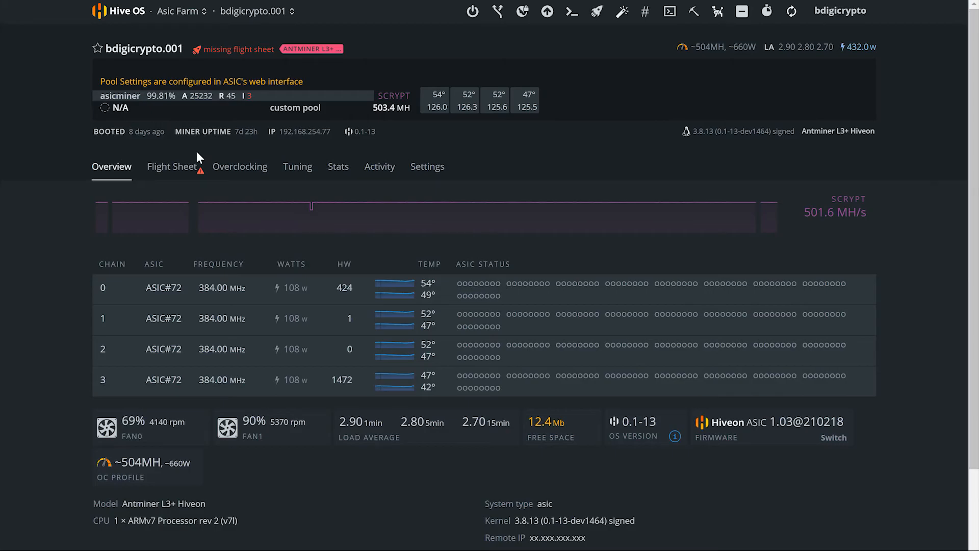
mouse_move(168, 173)
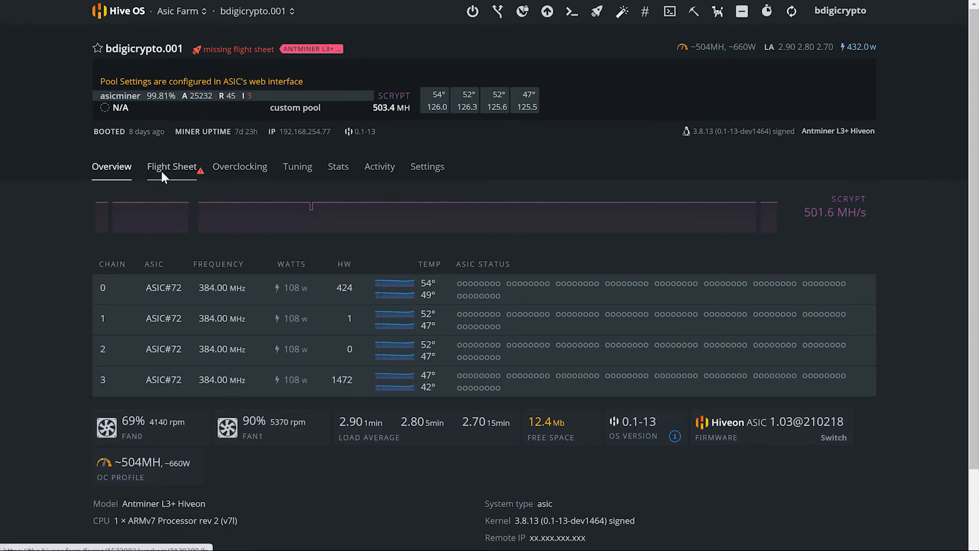
left_click(172, 166)
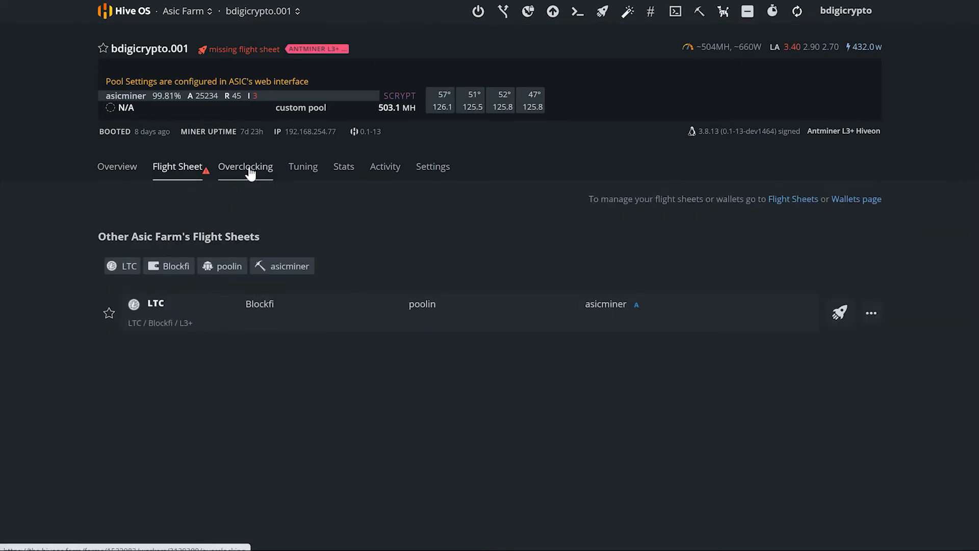
left_click(246, 166)
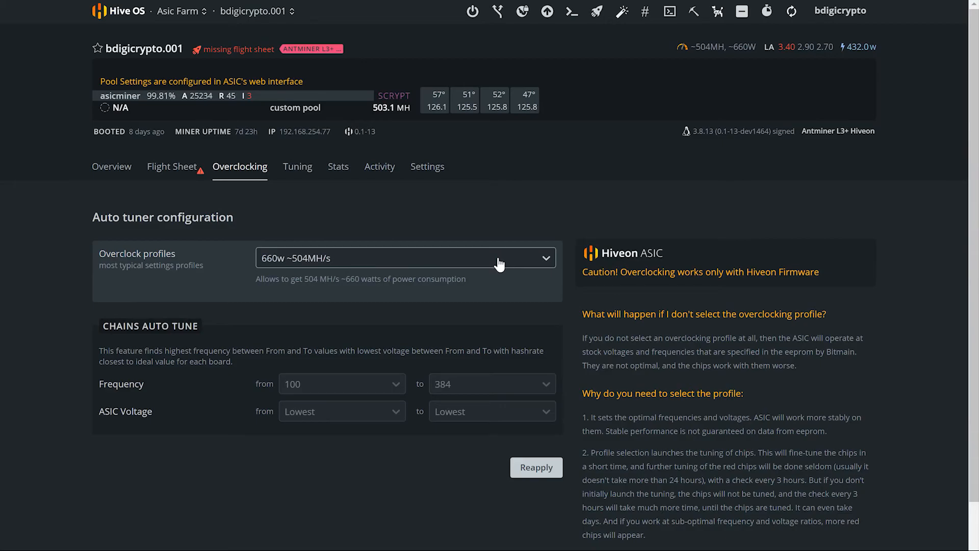
Expand the overclock profiles list, showing options up to 1160w ~680MH/s with 660w ~504MH/s applied
left_click(405, 257)
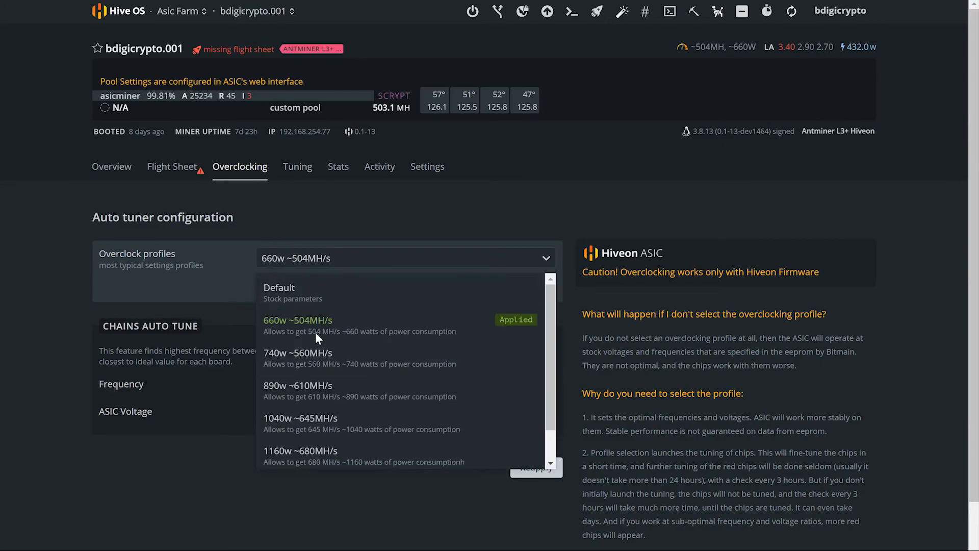
mouse_move(362, 456)
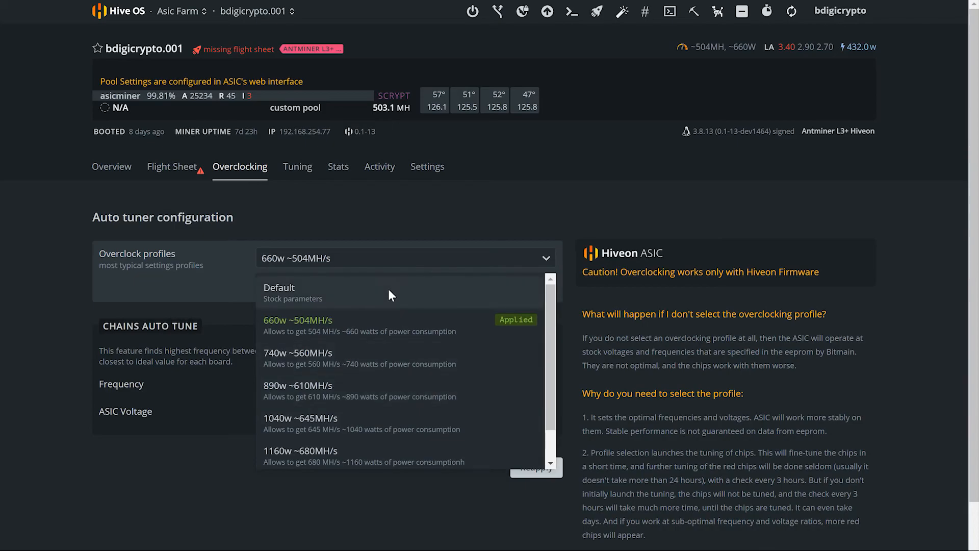
mouse_move(334, 328)
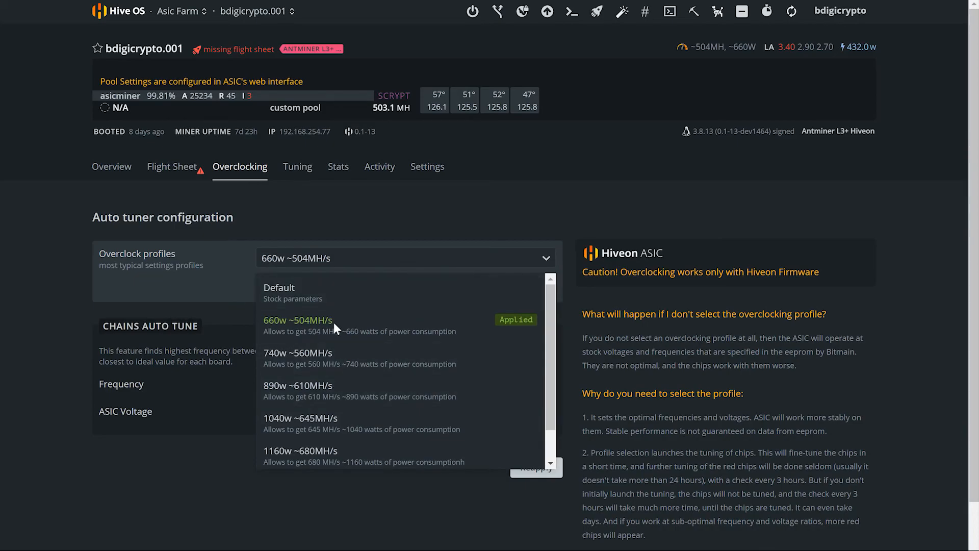
mouse_move(355, 329)
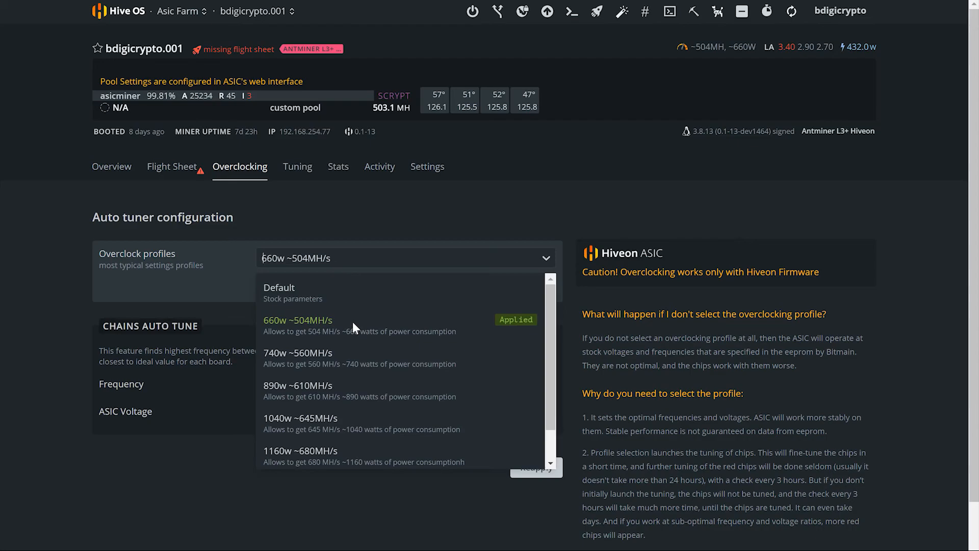
mouse_move(347, 358)
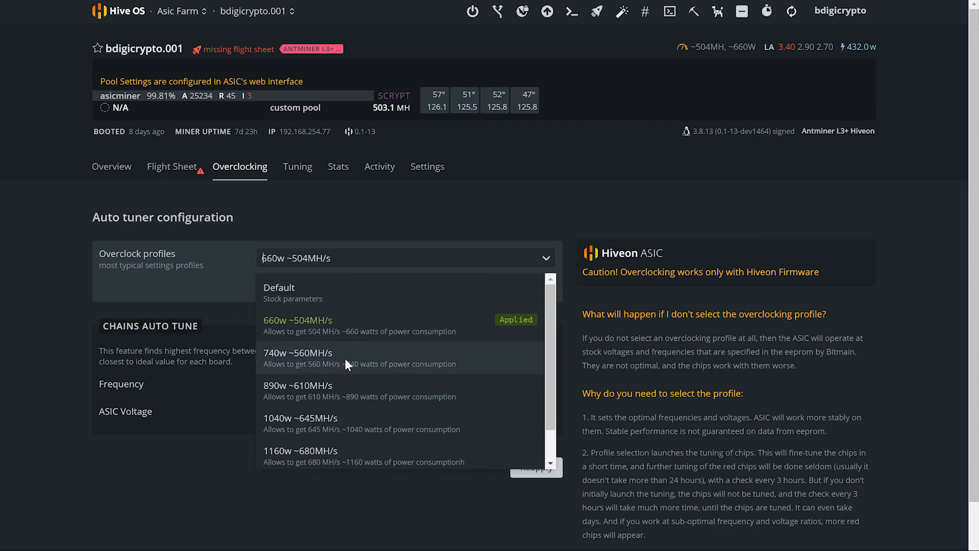
mouse_move(354, 382)
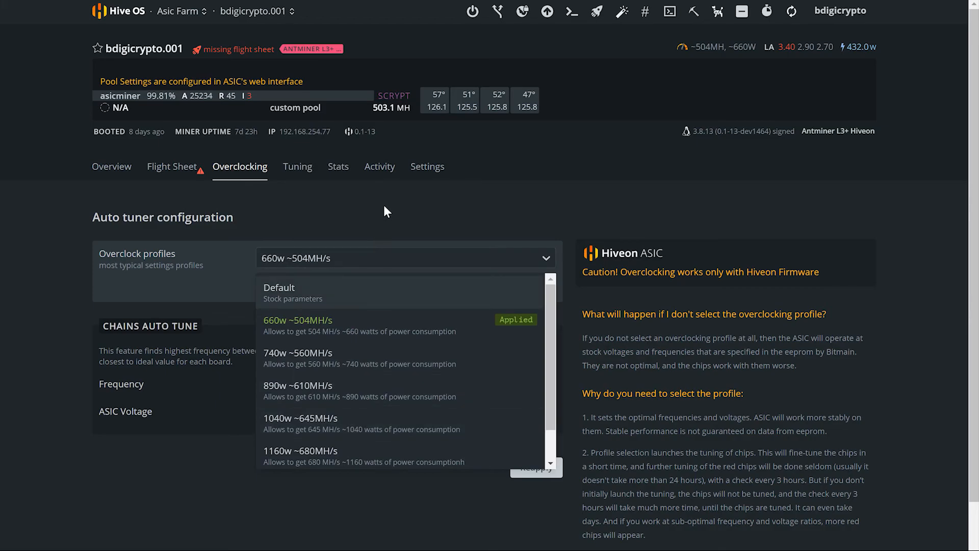
mouse_move(235, 228)
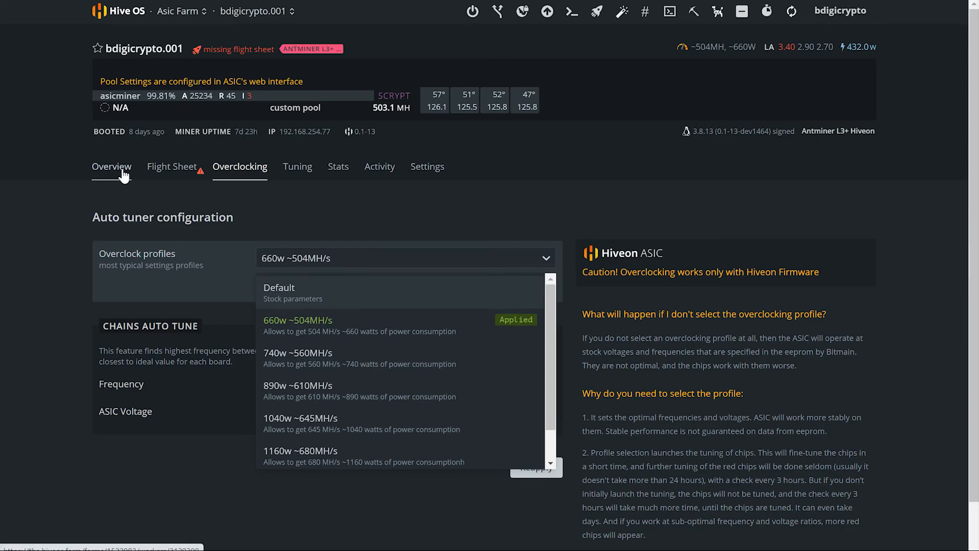
Return to the worker's Overview and expand the Asic Farm selector to list the farms
left_click(111, 167)
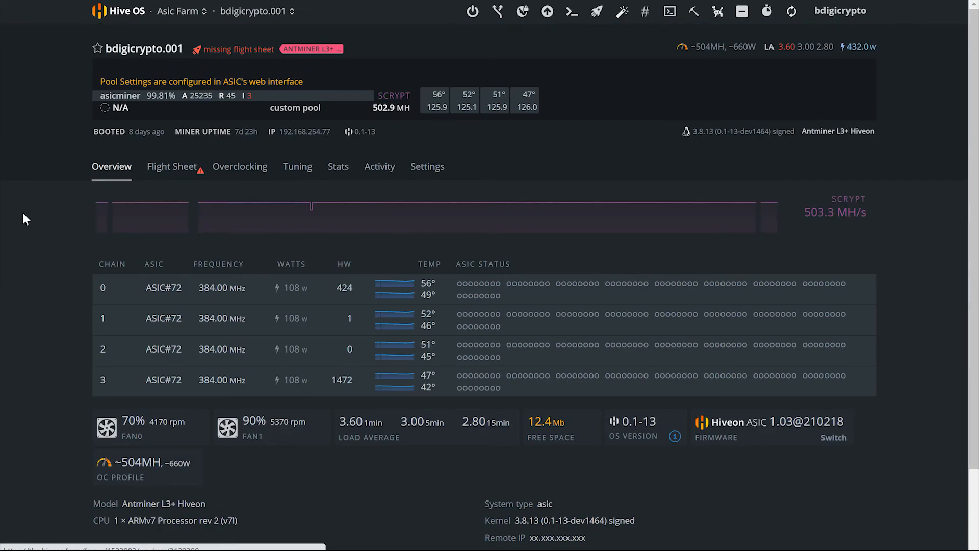
left_click(181, 11)
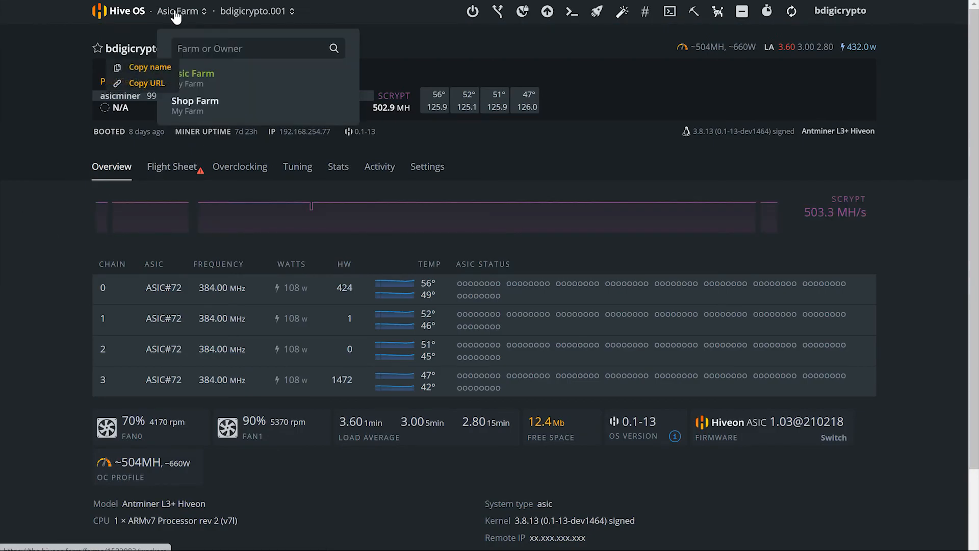